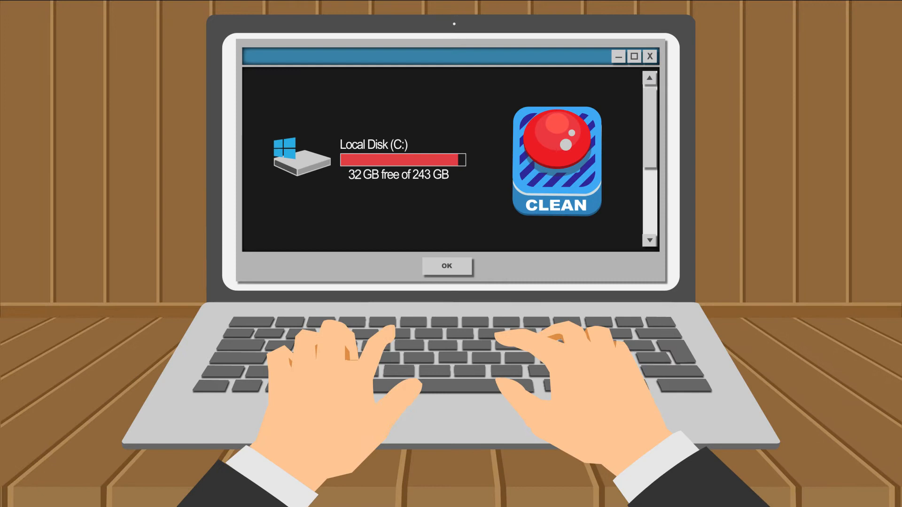
- Show This PC with Local Disk (C:) at 149 GB free of 243 GB
{"action": "left_click", "coordinate": [556, 160]}
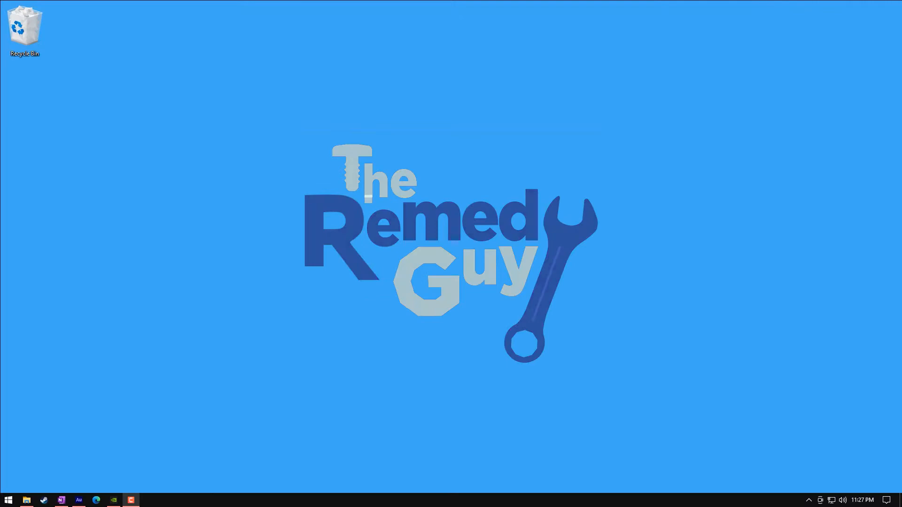
{"action": "left_click", "coordinate": [27, 498]}
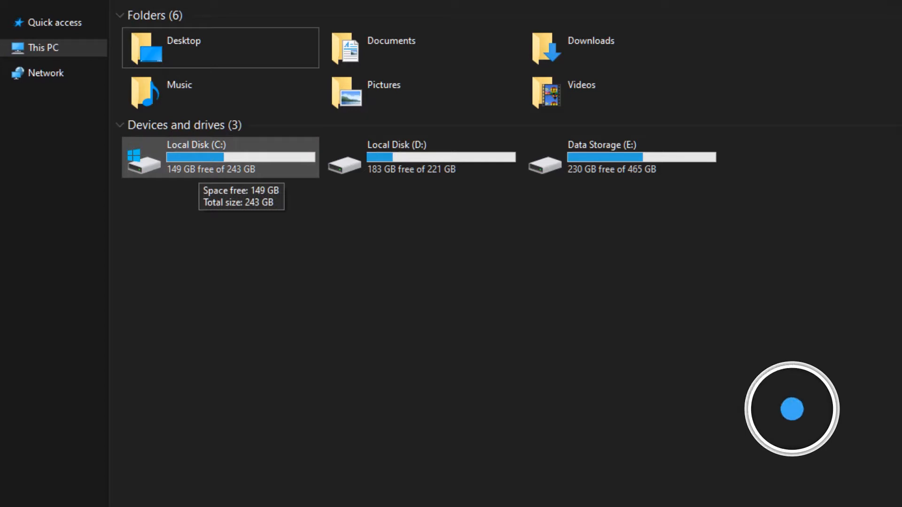
{"action": "left_click", "coordinate": [219, 157]}
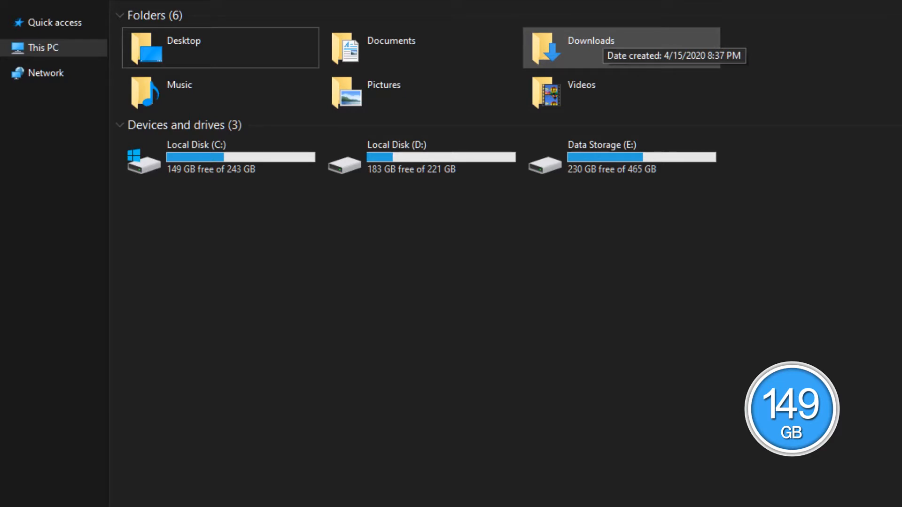
{"action": "left_click", "coordinate": [699, 66]}
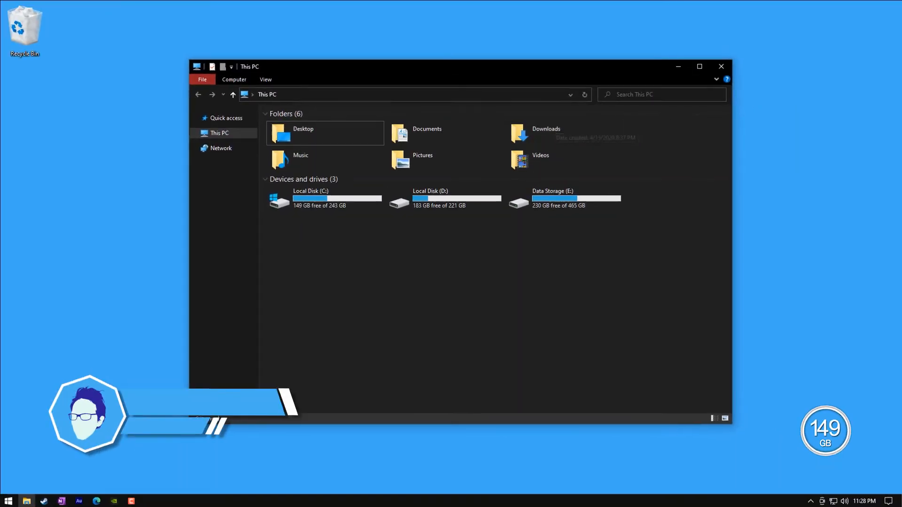
- Permanently delete all 180 Recycle Bin items and close the emptied bin
{"action": "double_click", "coordinate": [24, 28]}
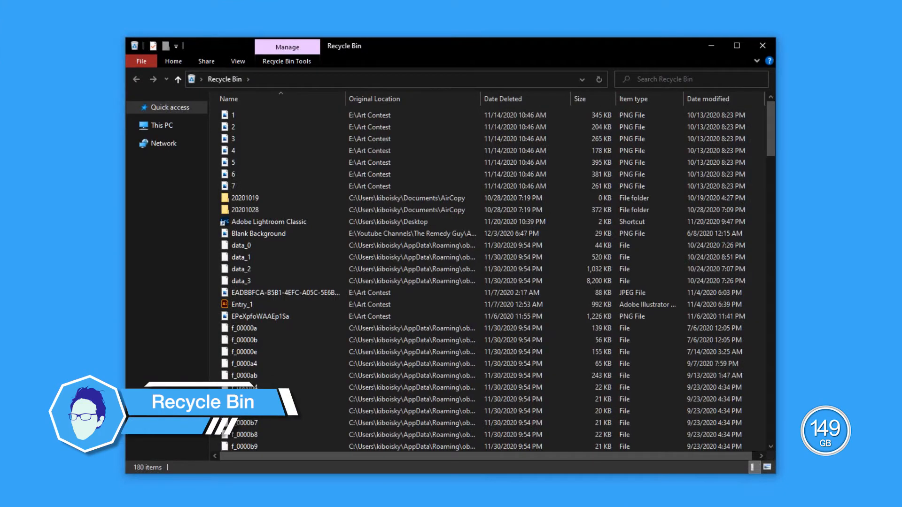
{"action": "right_click", "coordinate": [259, 150]}
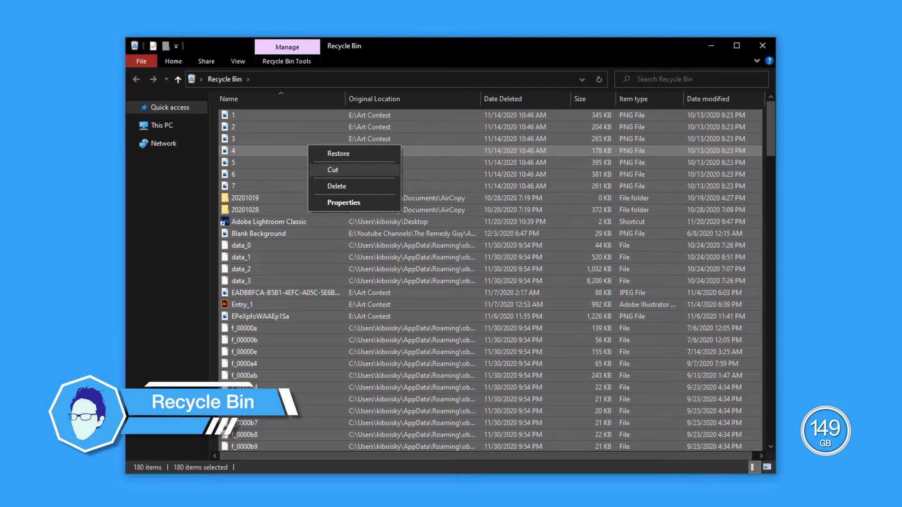
{"action": "left_click", "coordinate": [337, 186]}
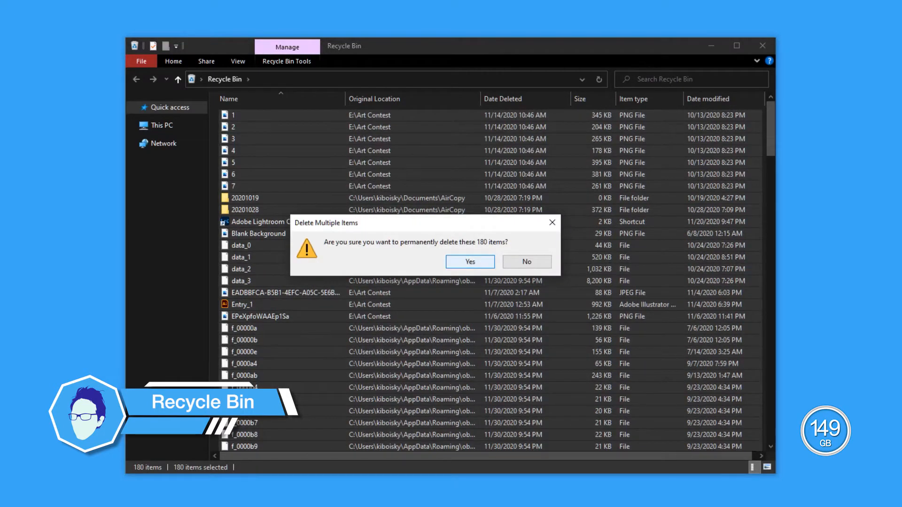
{"action": "left_click", "coordinate": [470, 262]}
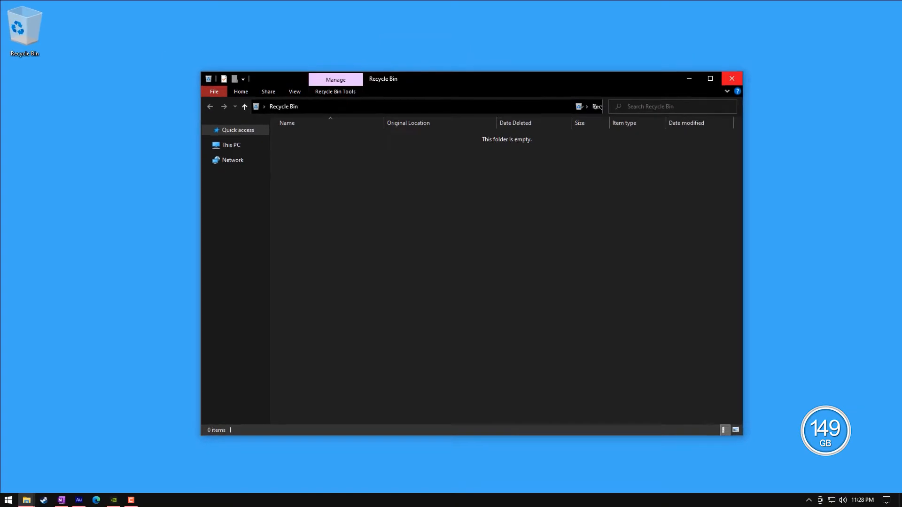
{"action": "left_click", "coordinate": [730, 77]}
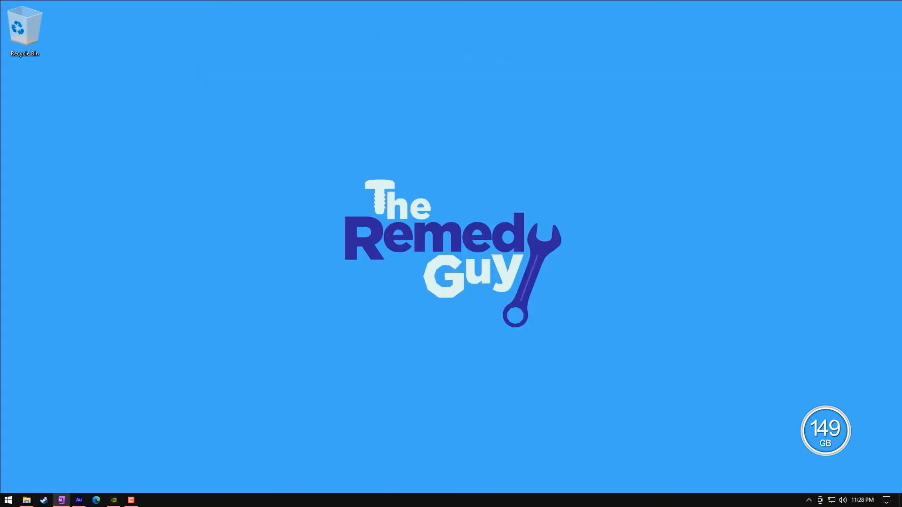
- Go to the Downloads folder and select all of its files with Ctrl+A
{"action": "left_click", "coordinate": [25, 499]}
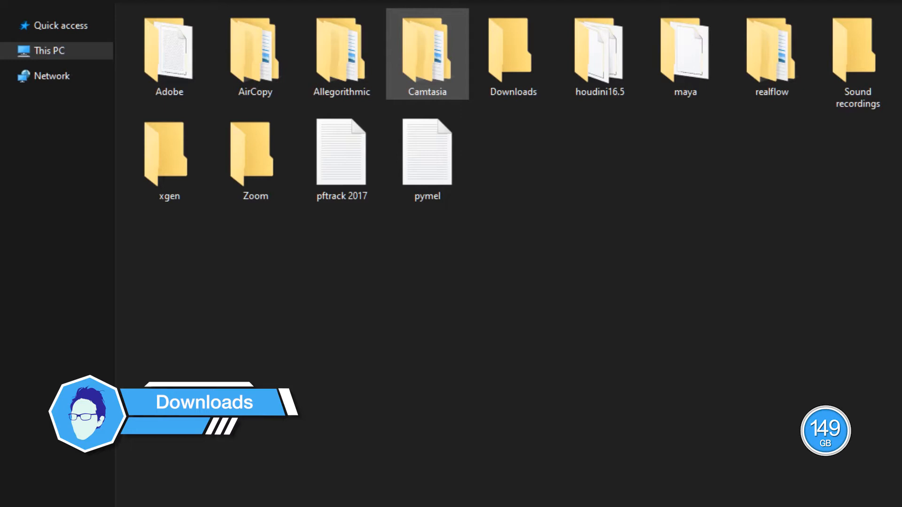
{"action": "left_click", "coordinate": [49, 51]}
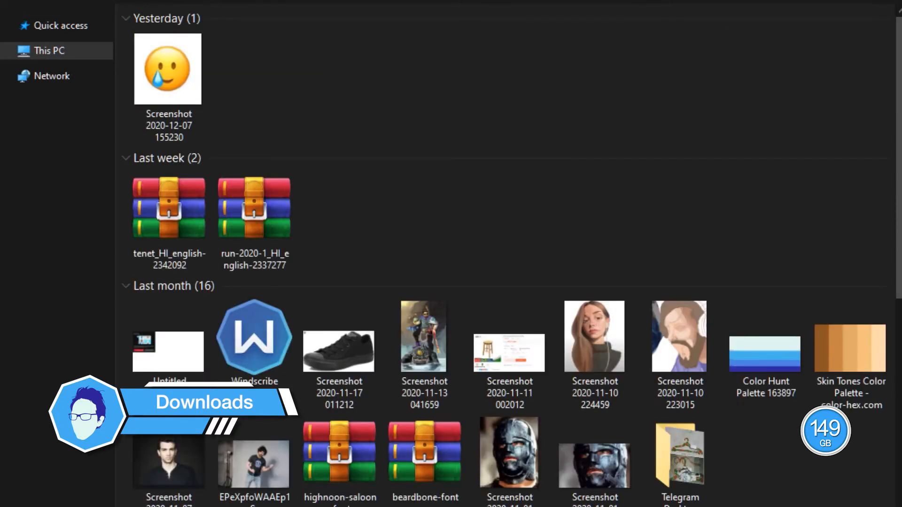
{"action": "key", "text": "ctrl"}
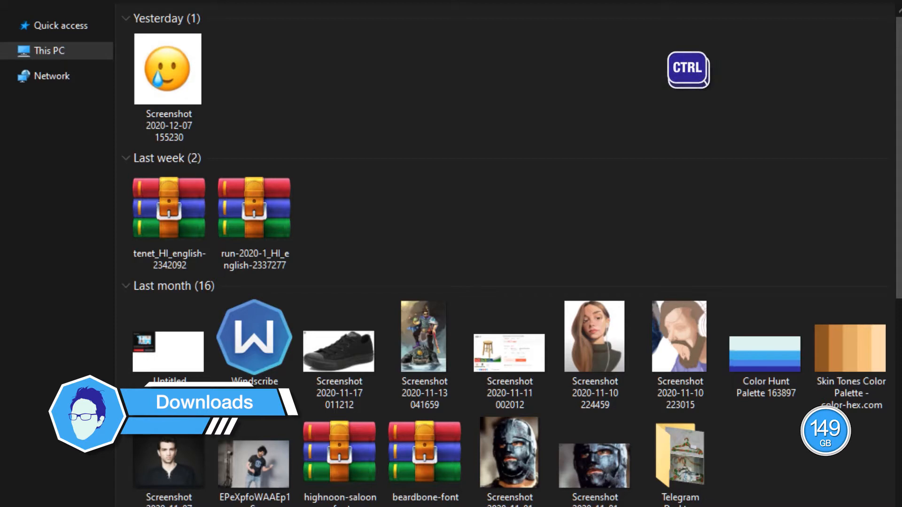
{"action": "key", "text": "ctrl+a"}
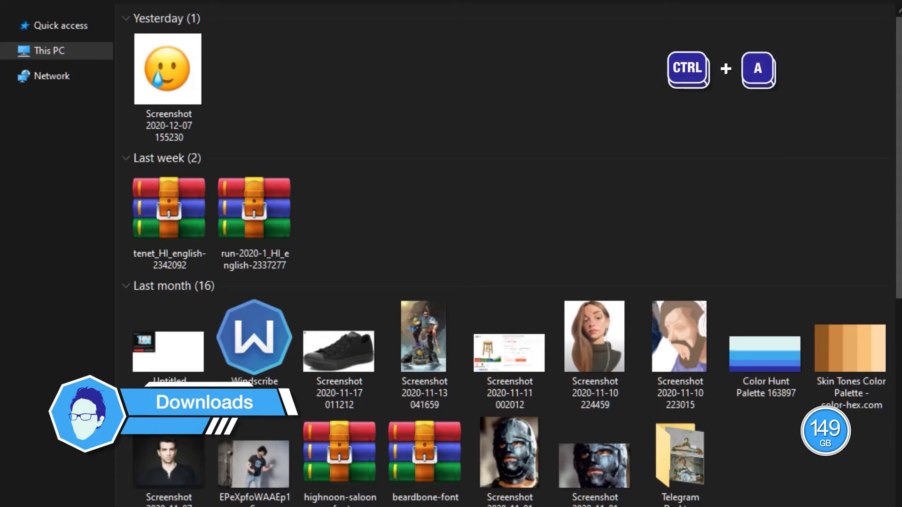
{"action": "key", "text": "ctrl+a"}
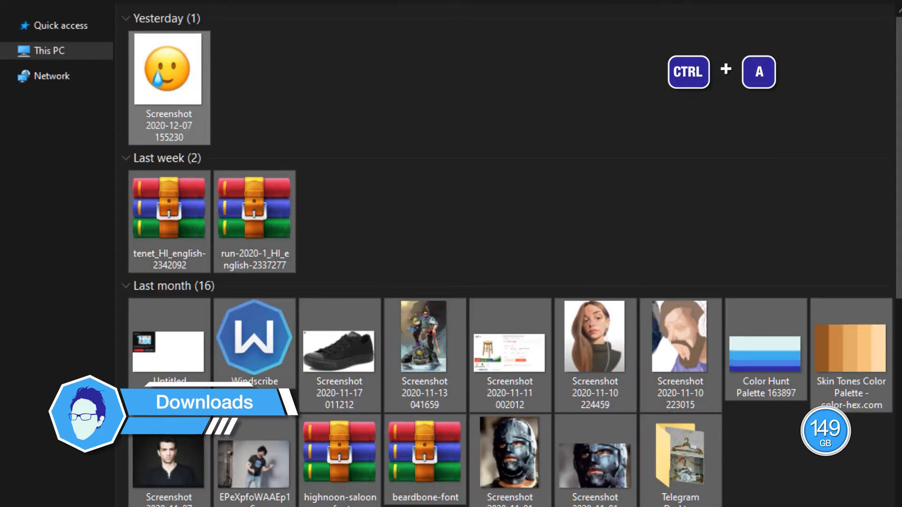
{"action": "key", "text": "ctrl+a"}
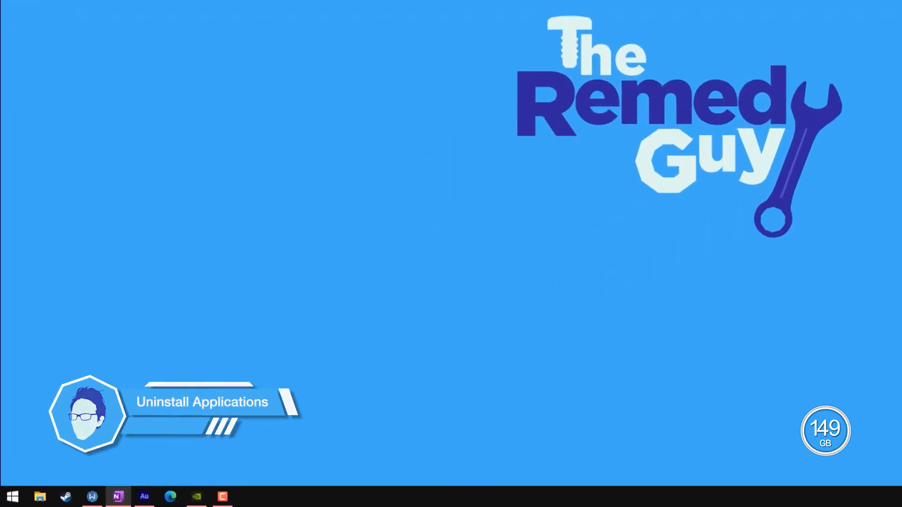
{"action": "type", "text": "control Panel"}
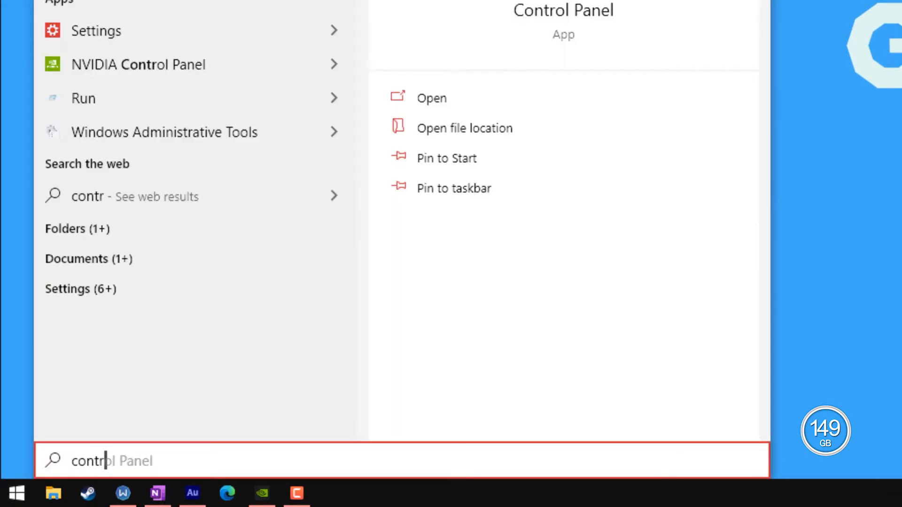
{"action": "type", "text": "ol panel"}
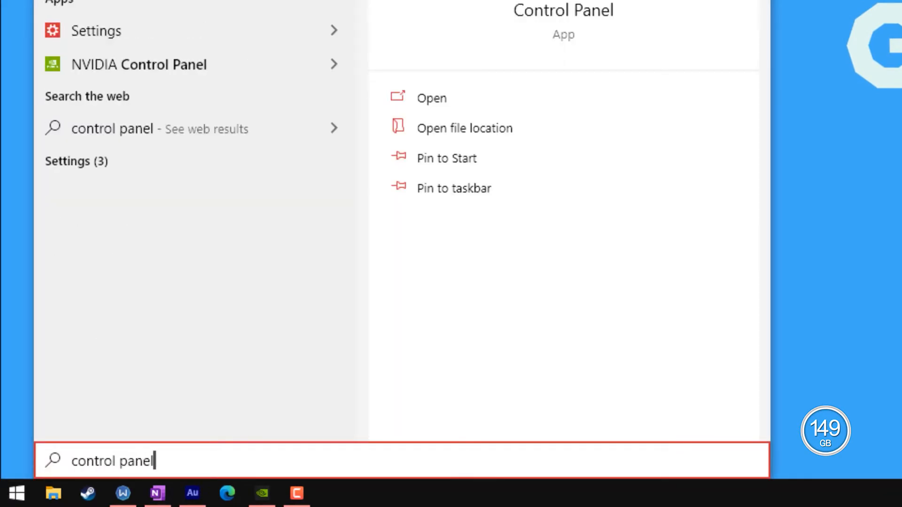
{"action": "left_click", "coordinate": [431, 98]}
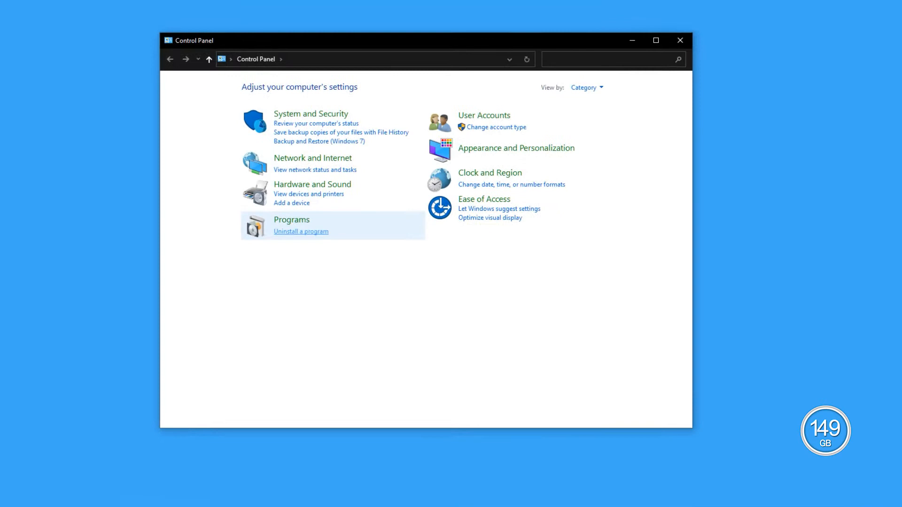
{"action": "left_click", "coordinate": [300, 231]}
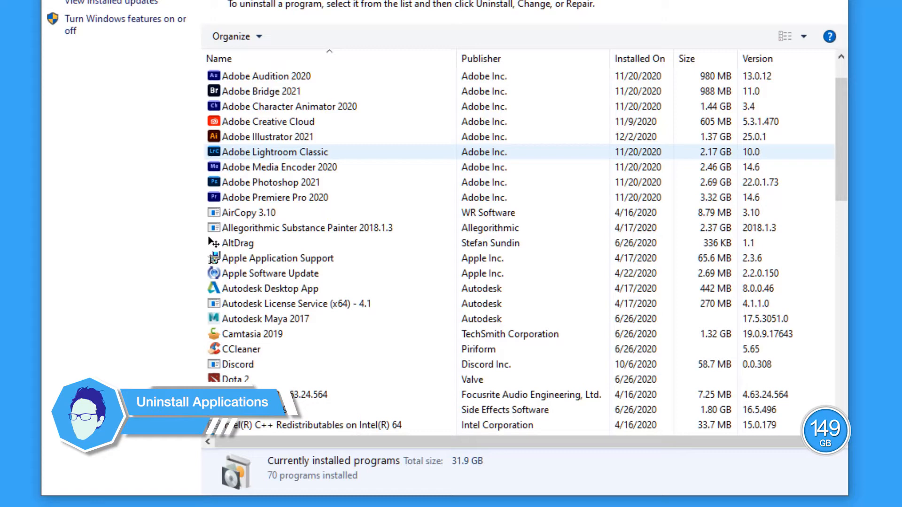
{"action": "scroll", "scroll_direction": "down", "scroll_amount": 3}
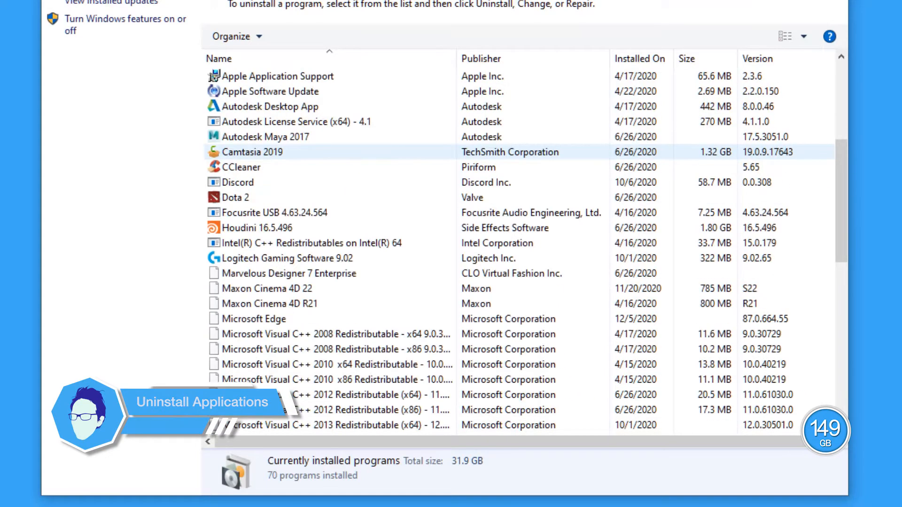
{"action": "scroll", "scroll_direction": "down", "scroll_amount": 3}
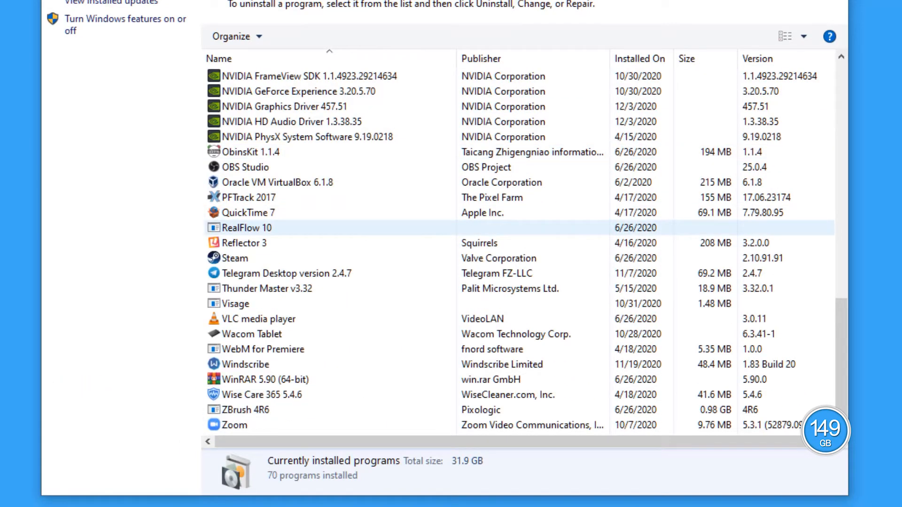
{"action": "left_click", "coordinate": [236, 424]}
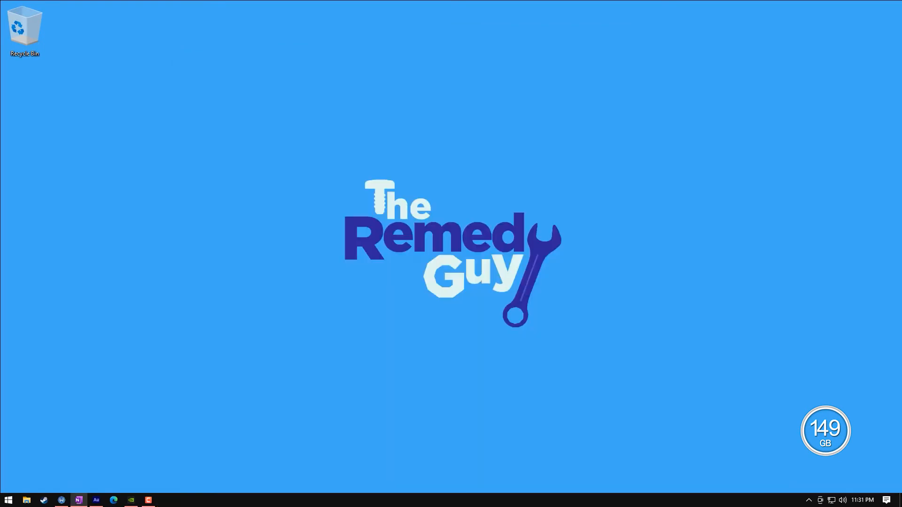
{"action": "left_click", "coordinate": [8, 500]}
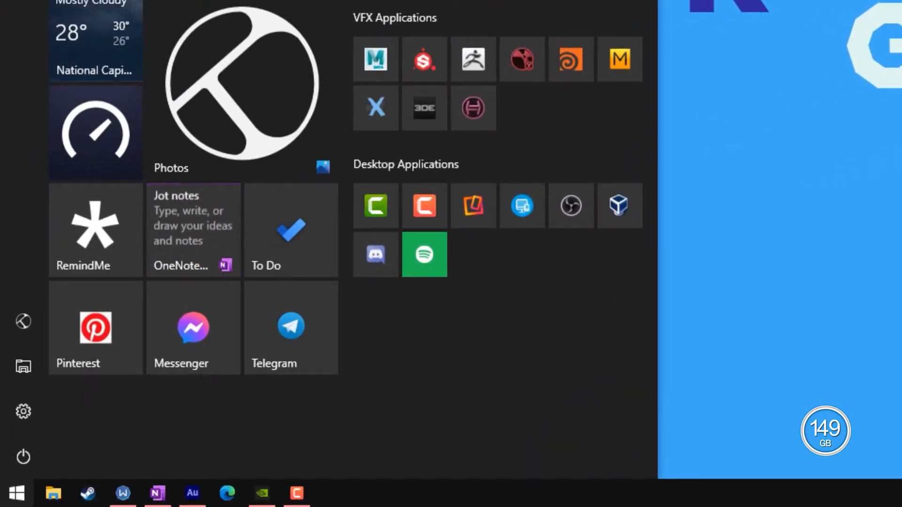
{"action": "type", "text": "%app"}
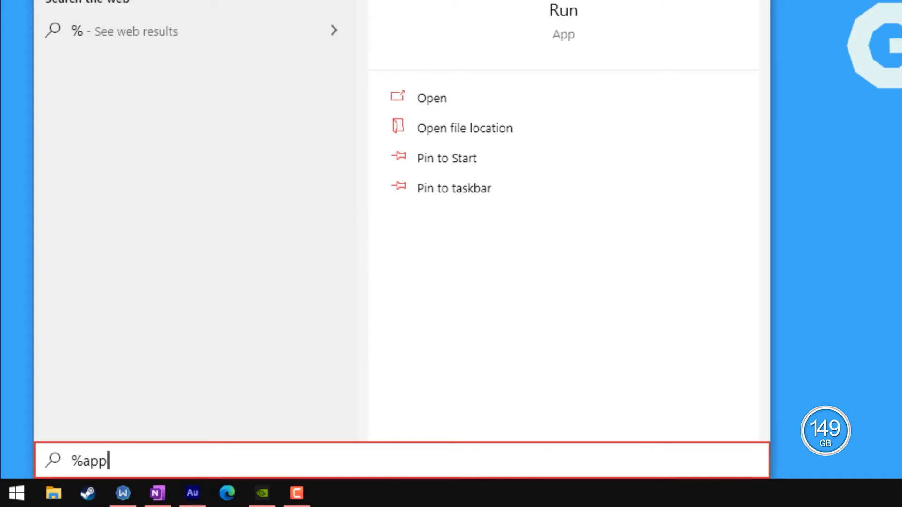
{"action": "type", "text": "data%"}
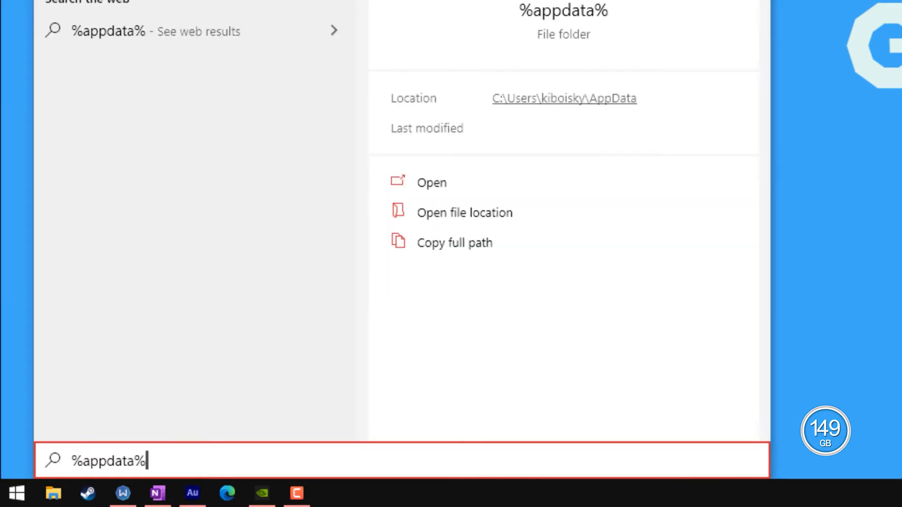
{"action": "left_click", "coordinate": [431, 183]}
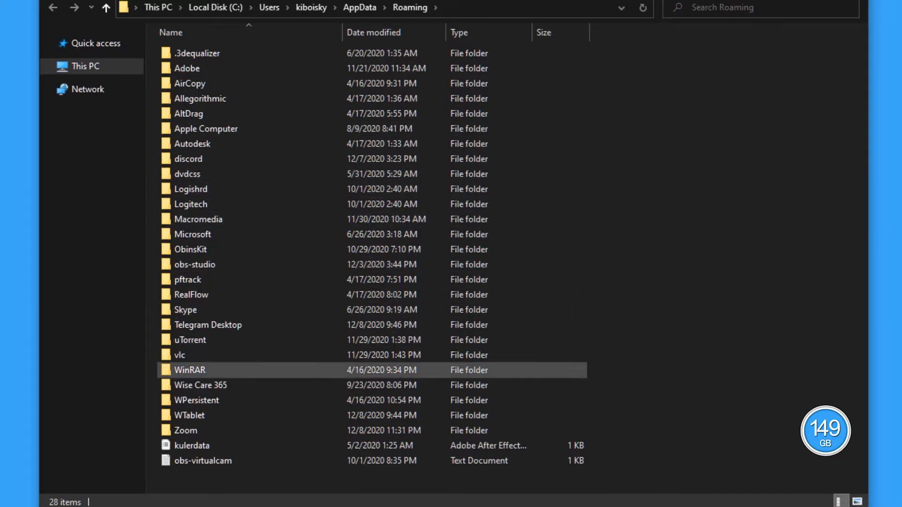
{"action": "left_click", "coordinate": [185, 430]}
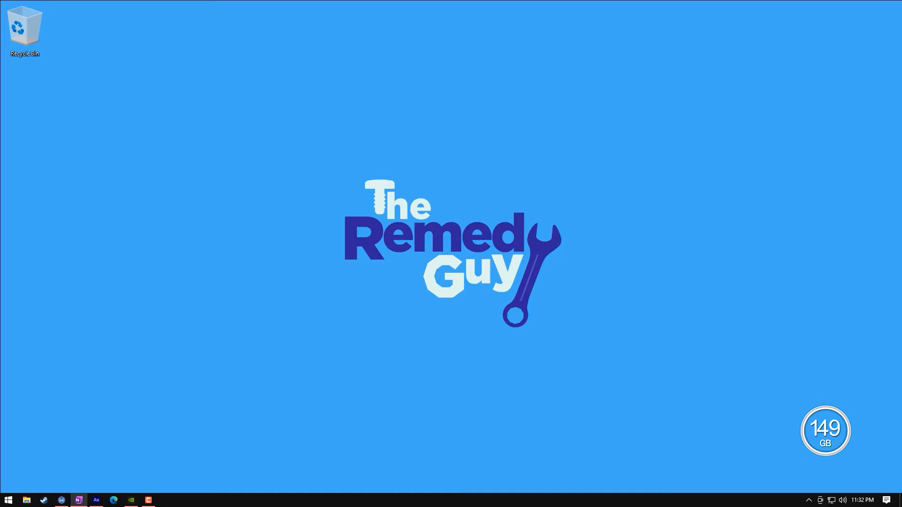
- Run powercfg -h off in an administrator Command Prompt, then close the console
{"action": "type", "text": "cmd"}
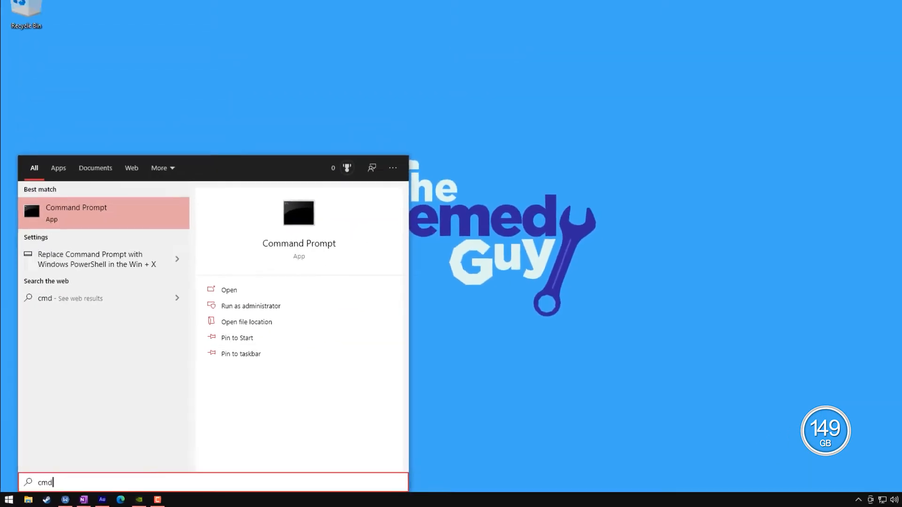
{"action": "left_click", "coordinate": [250, 305]}
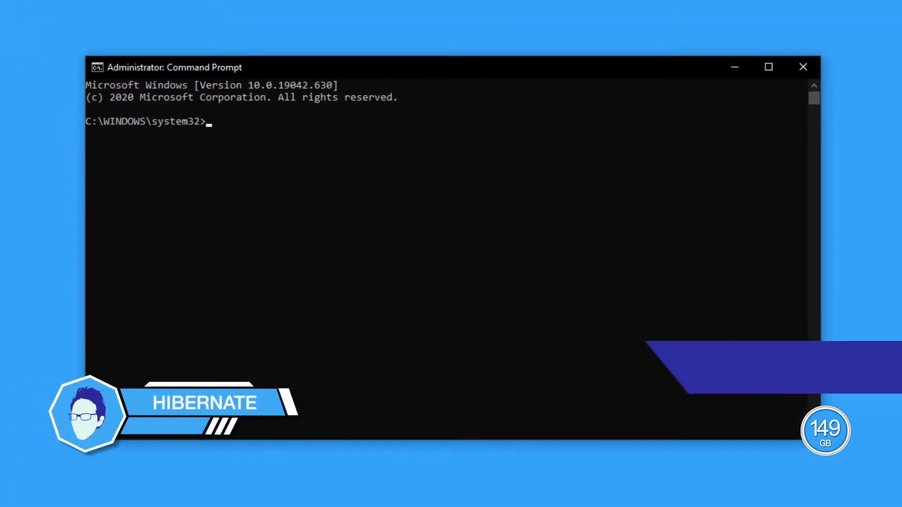
{"action": "type", "text": "power"}
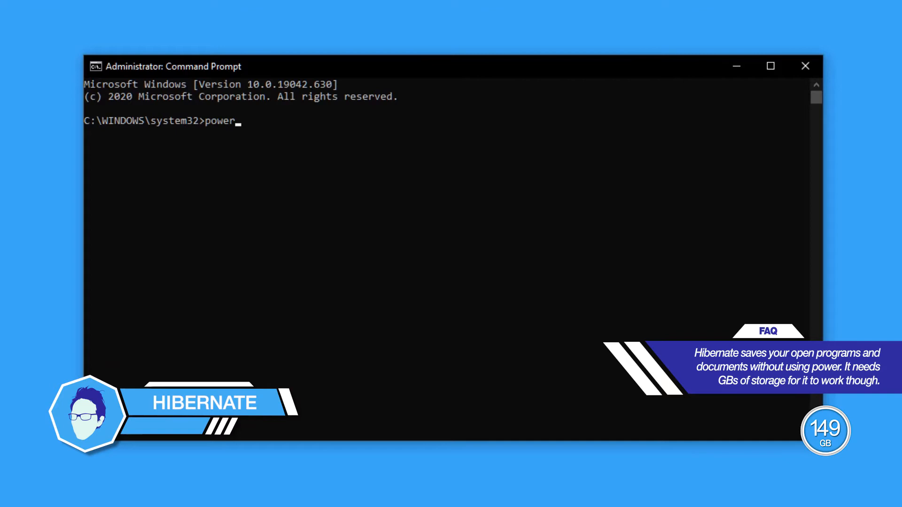
{"action": "type", "text": "cfg"}
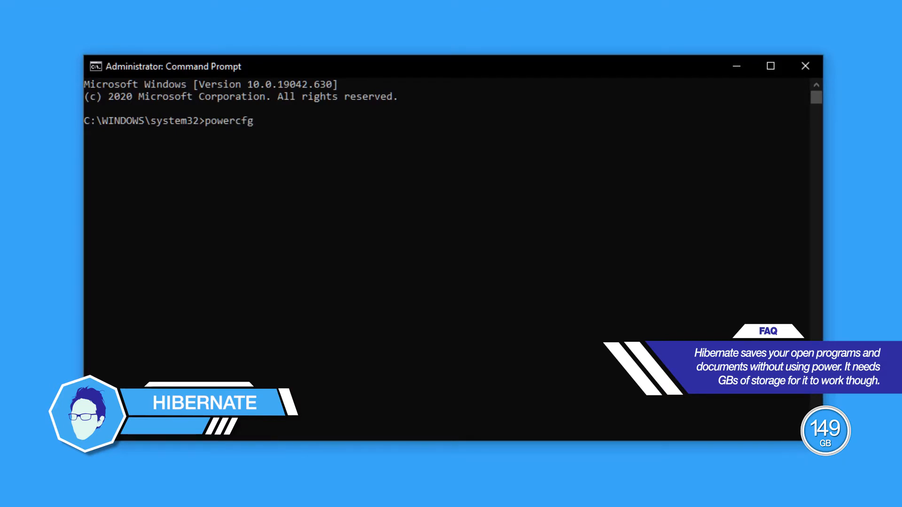
{"action": "type", "text": "-h"}
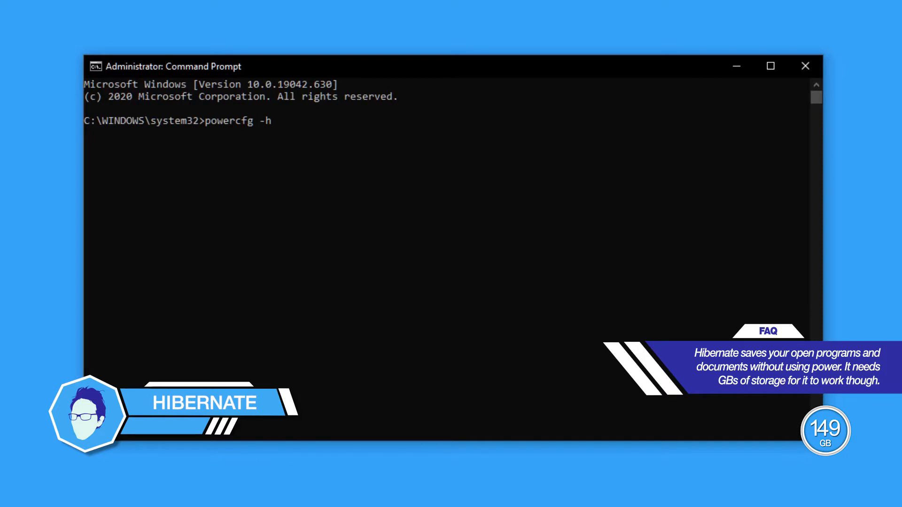
{"action": "type", "text": "off"}
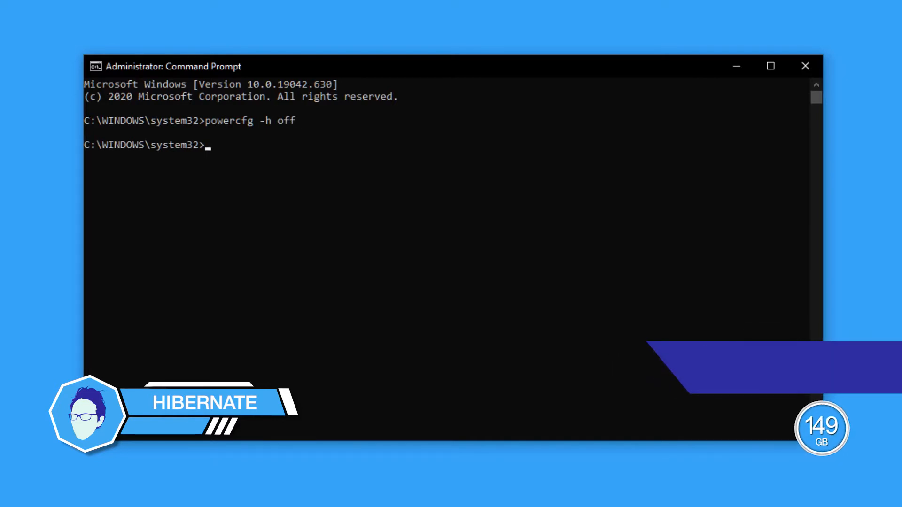
{"action": "left_click", "coordinate": [805, 66]}
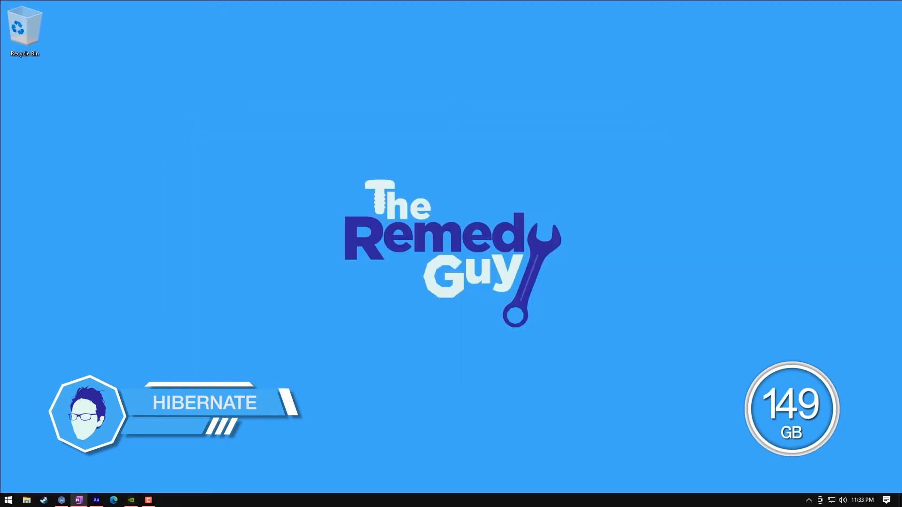
{"action": "left_click", "coordinate": [25, 499]}
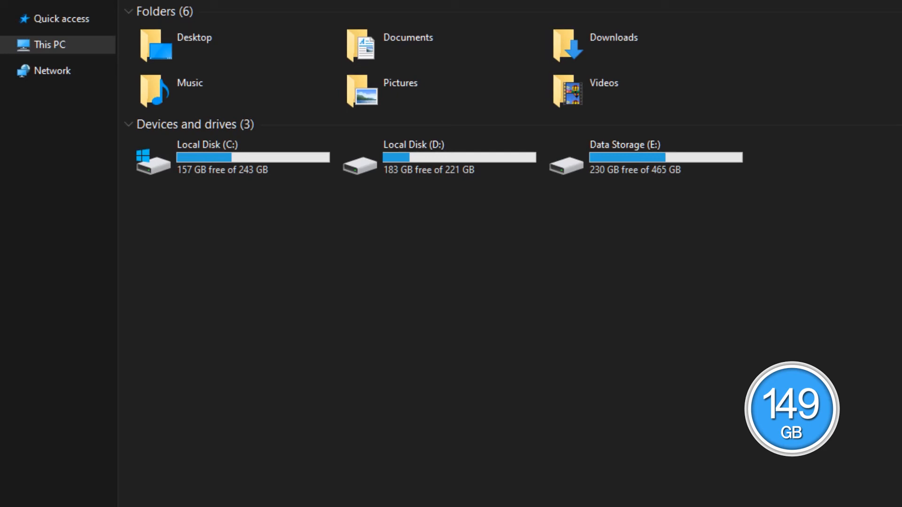
{"action": "left_click", "coordinate": [233, 157]}
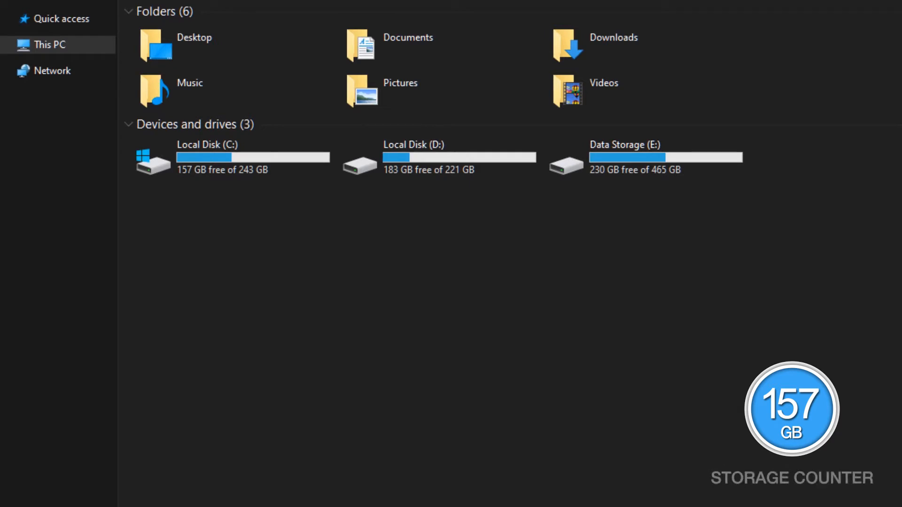
{"action": "left_click", "coordinate": [696, 66]}
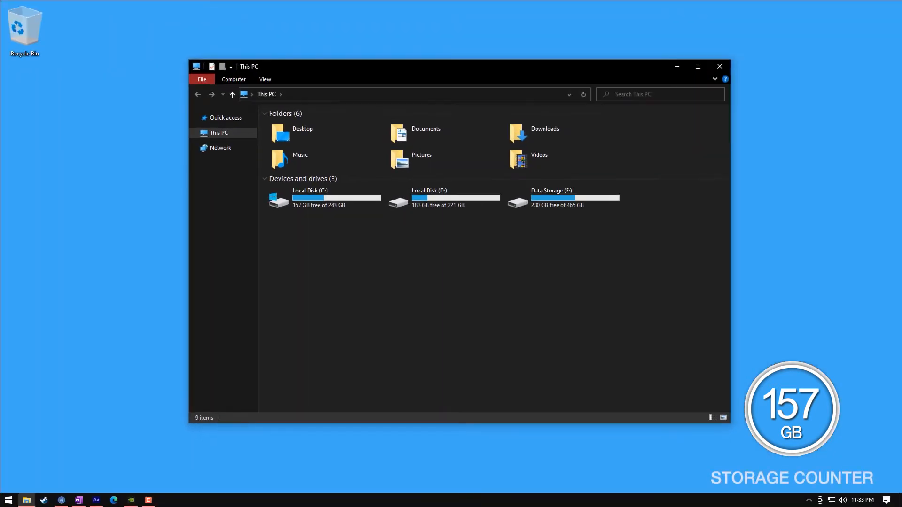
{"action": "left_click", "coordinate": [719, 66]}
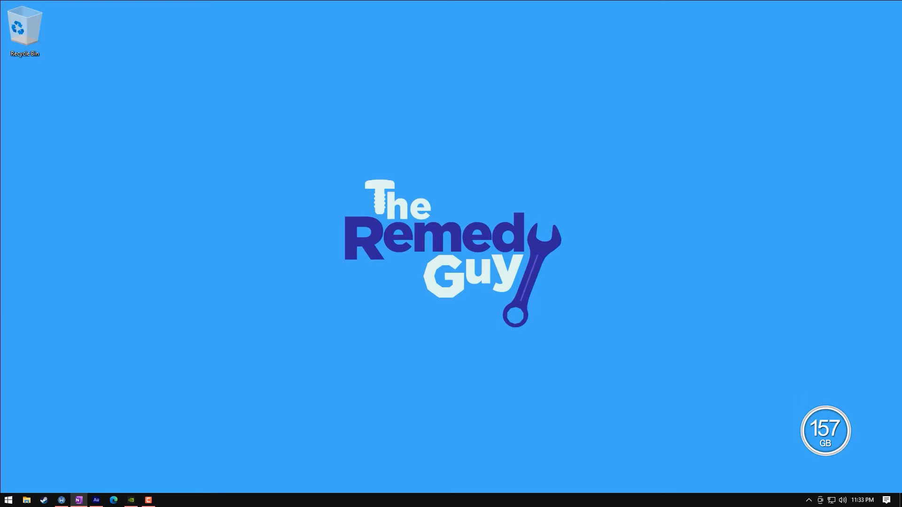
- Search %temp% and reach the user's Temp folder
{"action": "left_click", "coordinate": [8, 499]}
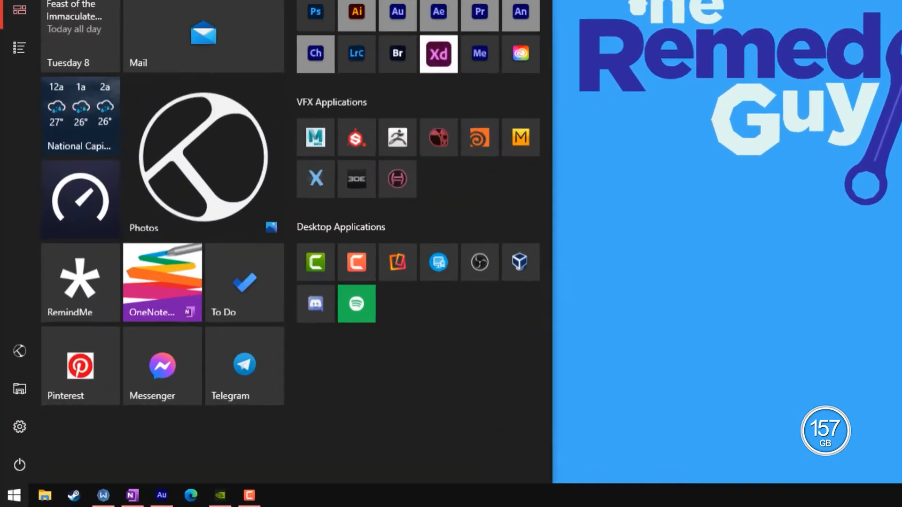
{"action": "type", "text": "%"}
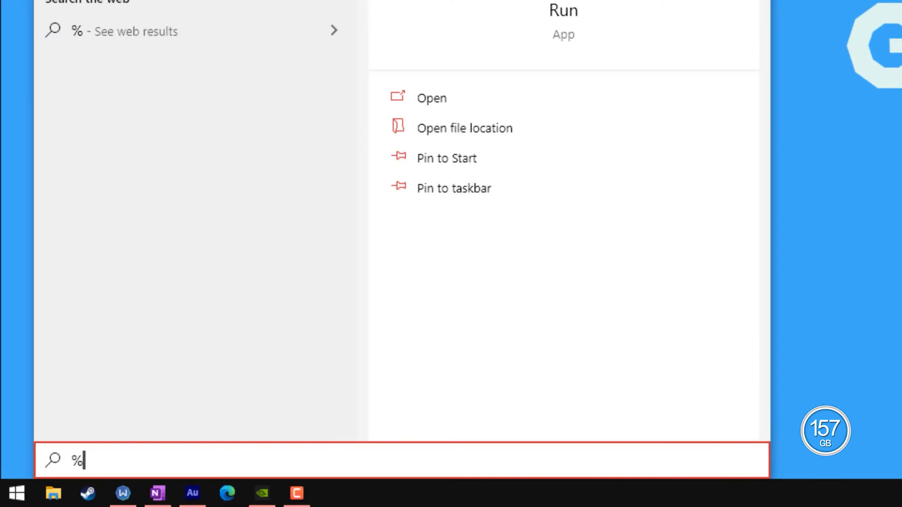
{"action": "type", "text": "temp"}
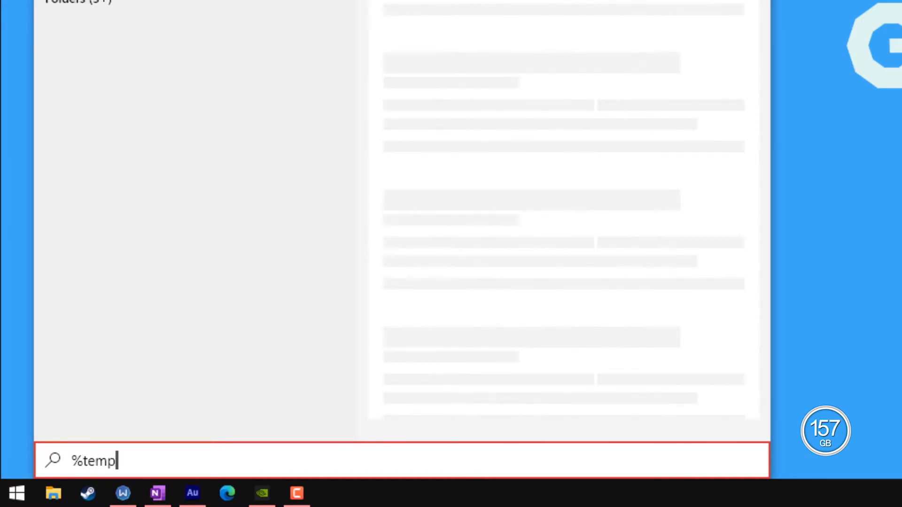
{"action": "type", "text": "%"}
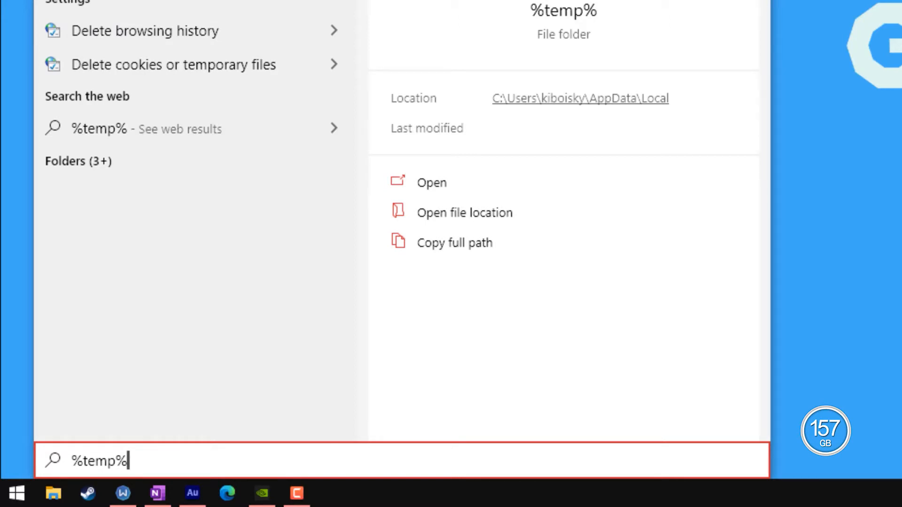
{"action": "left_click", "coordinate": [431, 182]}
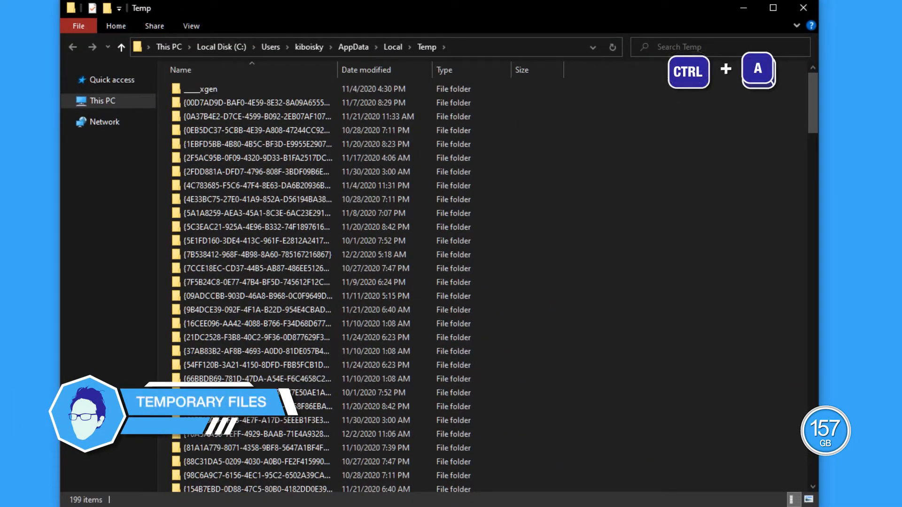
- Permanently delete all 199 Temp items, getting past the msdtadmin permission prompt
{"action": "key", "text": "ctrl+a"}
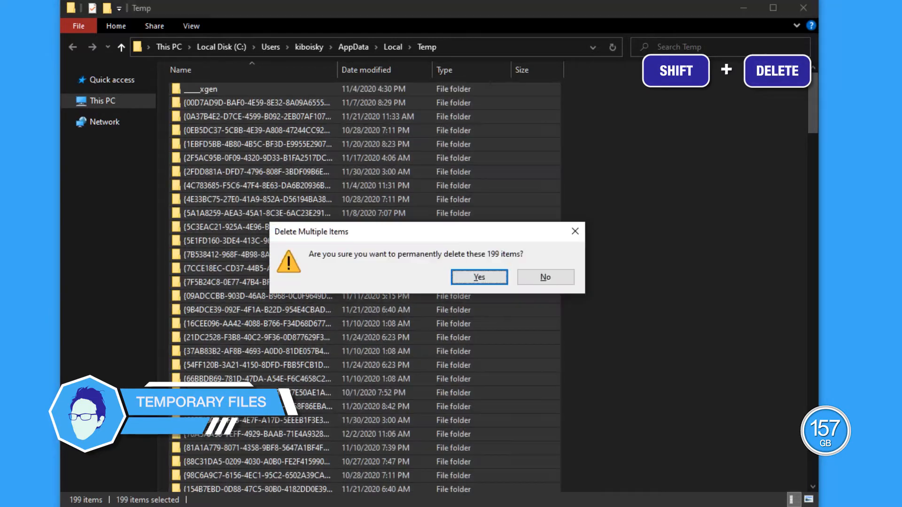
{"action": "left_click", "coordinate": [478, 276]}
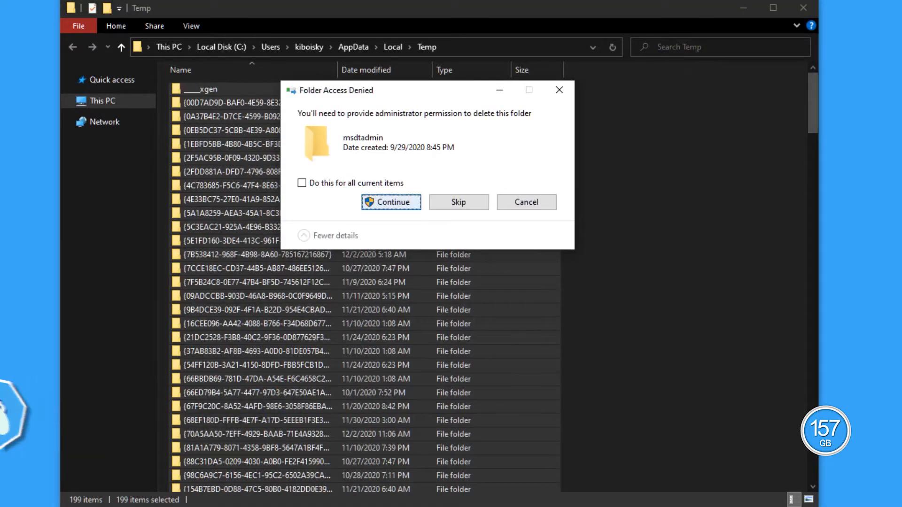
{"action": "left_click", "coordinate": [391, 201]}
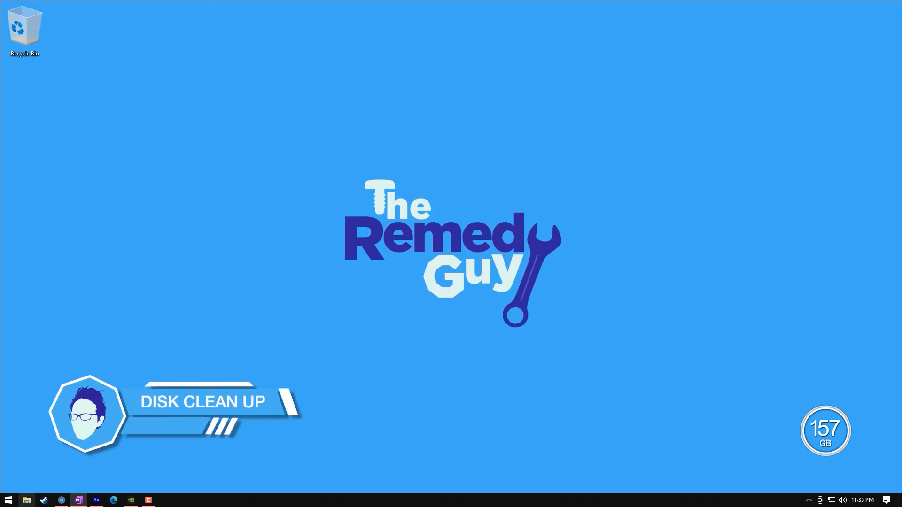
- From Local Disk (C:) Properties, start Disk Cleanup listing 5.03 GB of removable files
{"action": "left_click", "coordinate": [27, 499]}
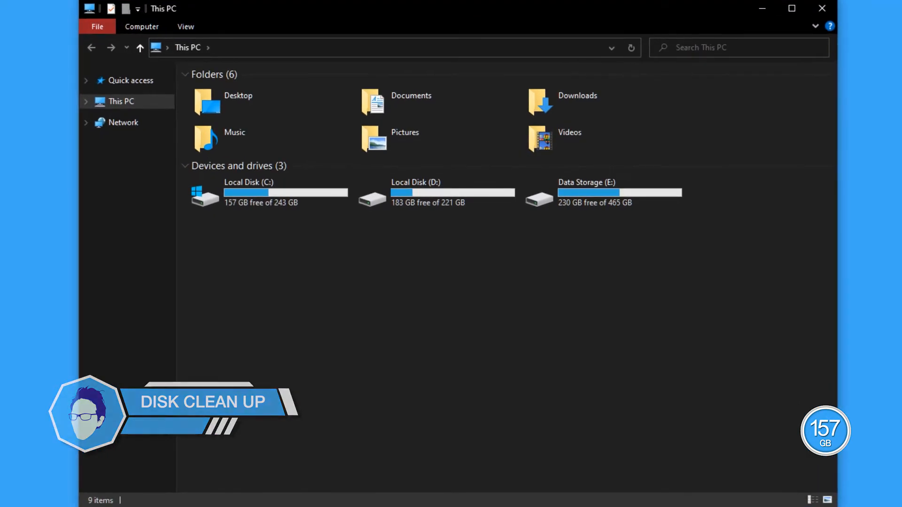
{"action": "right_click", "coordinate": [259, 193]}
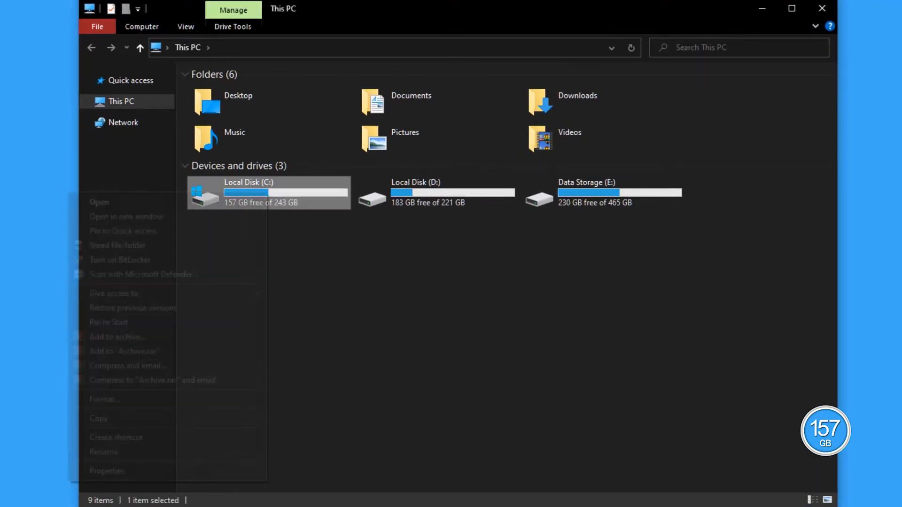
{"action": "left_click", "coordinate": [106, 471]}
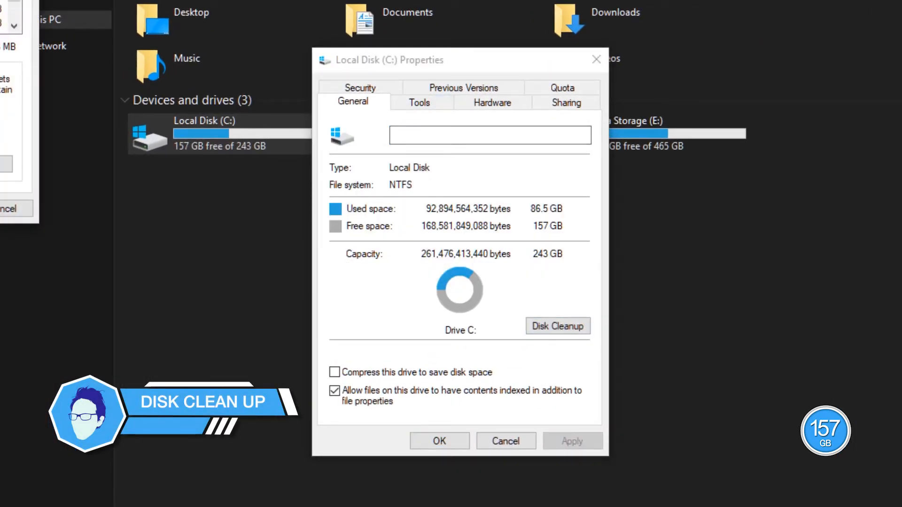
{"action": "left_click", "coordinate": [557, 326]}
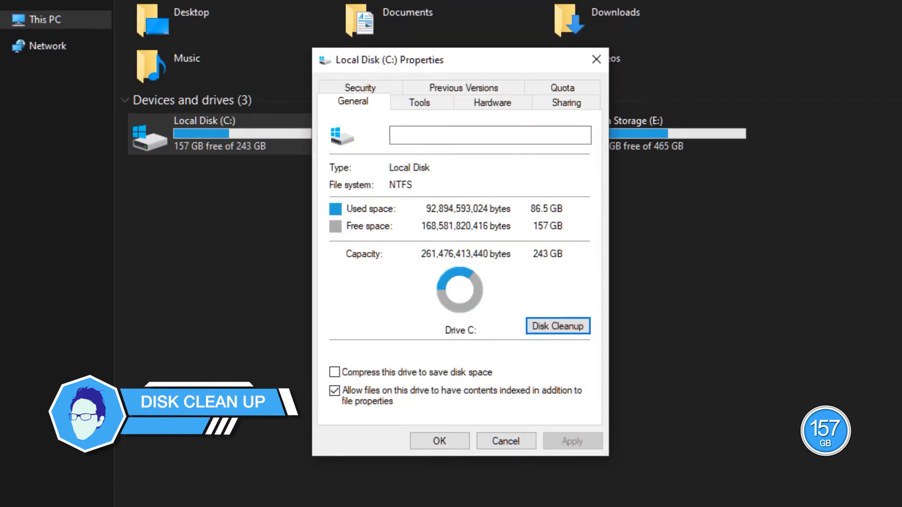
{"action": "left_click", "coordinate": [556, 326]}
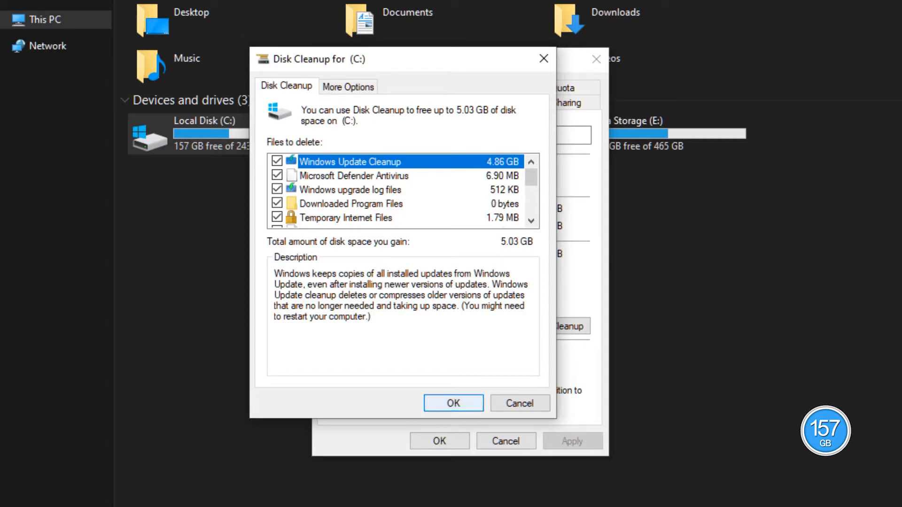
- Delete the checked cleanup categories, confirm, and close the drive C properties
{"action": "left_click", "coordinate": [453, 403]}
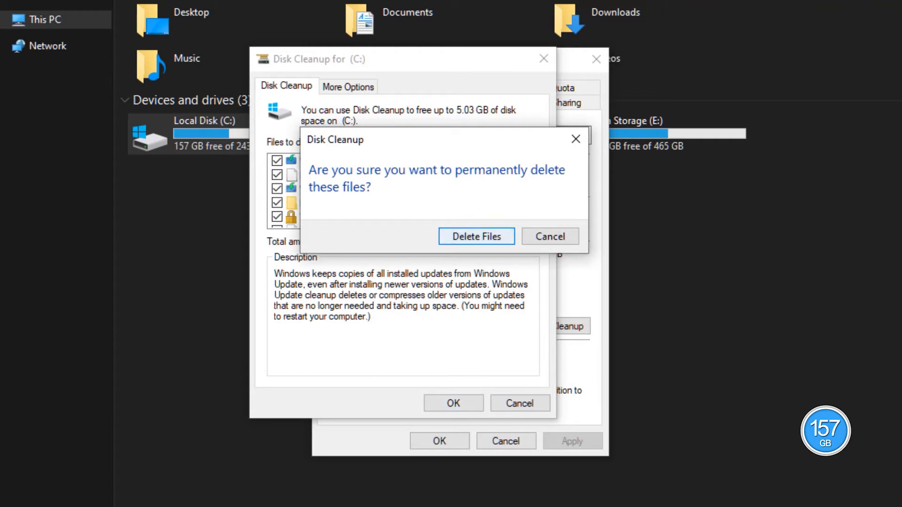
{"action": "left_click", "coordinate": [475, 237]}
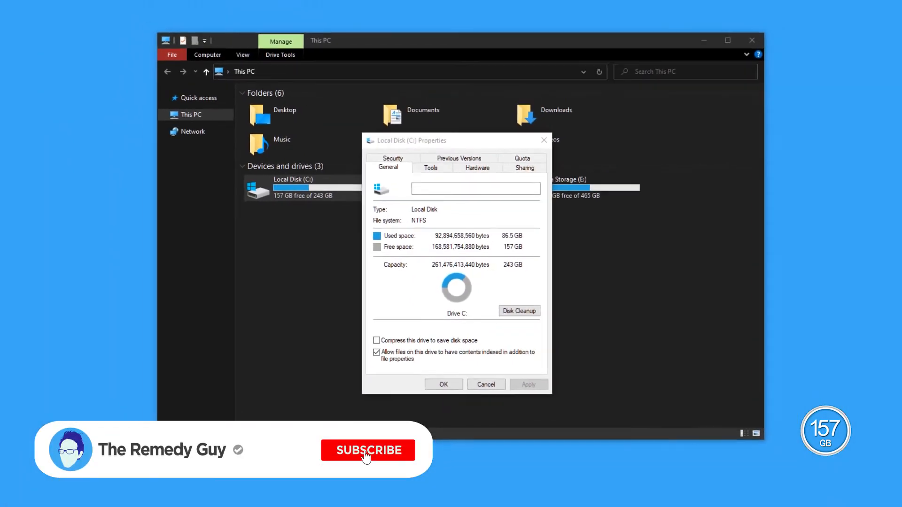
{"action": "left_click", "coordinate": [367, 450]}
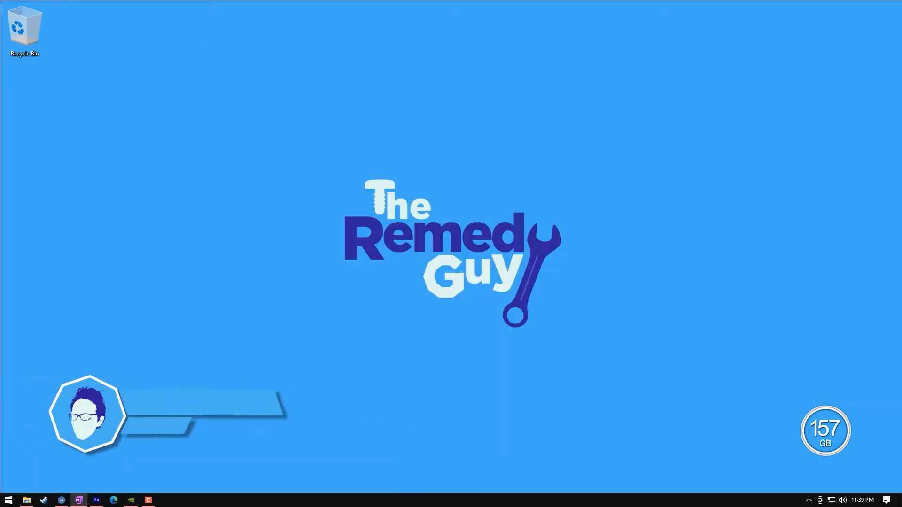
- Reach System Protection from Local Disk (C:) and select the C: system drive
{"action": "left_click", "coordinate": [27, 500]}
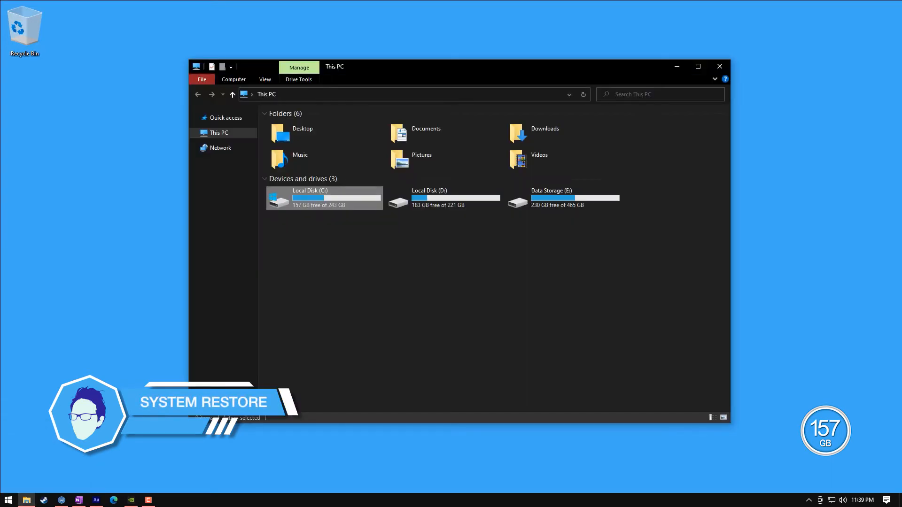
{"action": "right_click", "coordinate": [219, 133]}
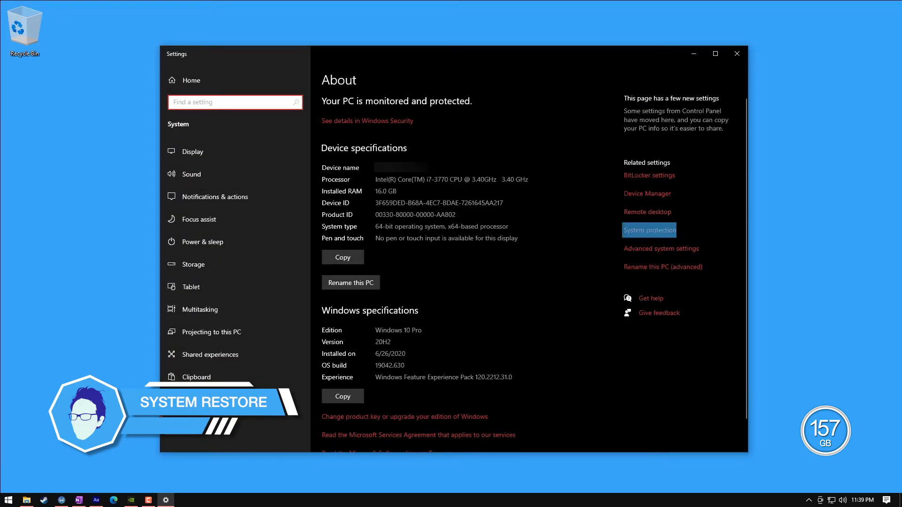
{"action": "left_click", "coordinate": [649, 230]}
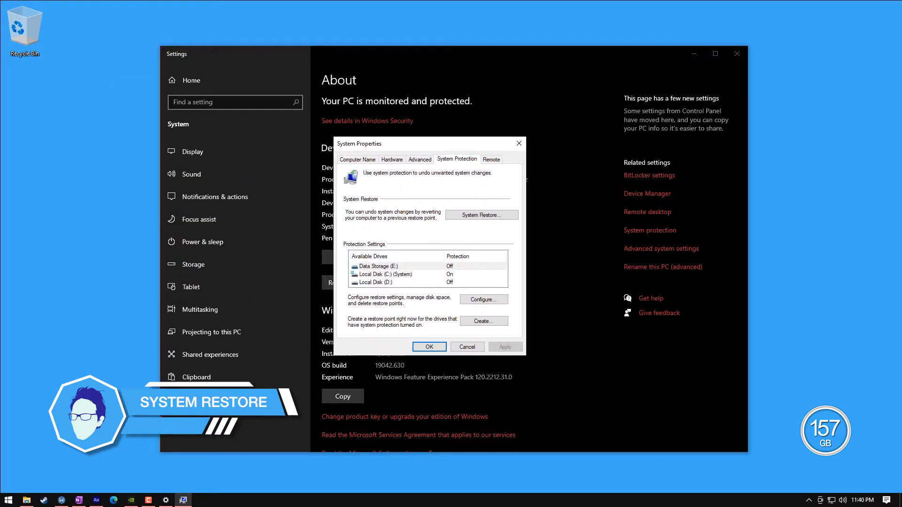
{"action": "left_click", "coordinate": [383, 274]}
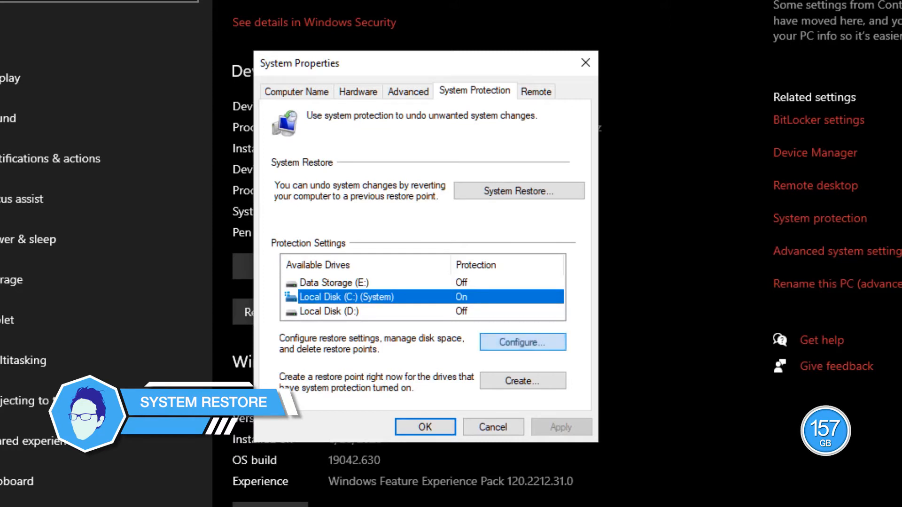
- Via Configure, delete all restore points for drive C and confirm
{"action": "left_click", "coordinate": [522, 342]}
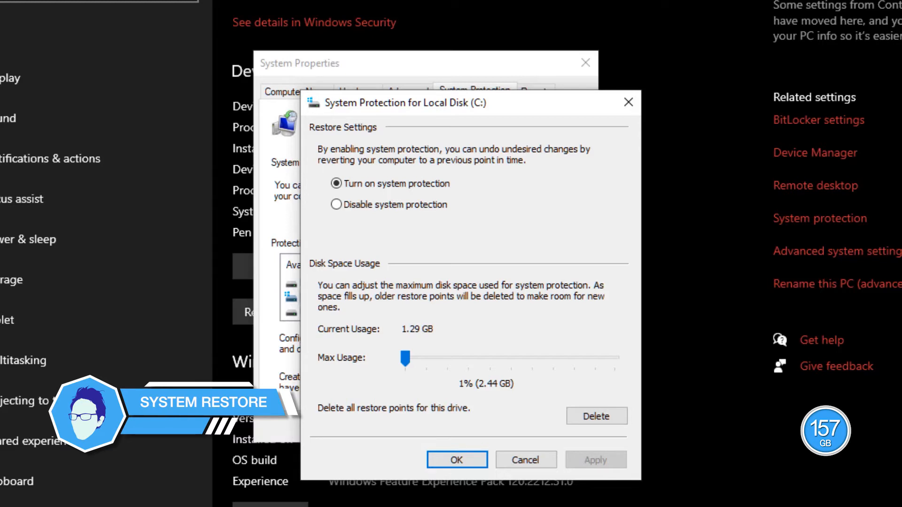
{"action": "left_click", "coordinate": [597, 416]}
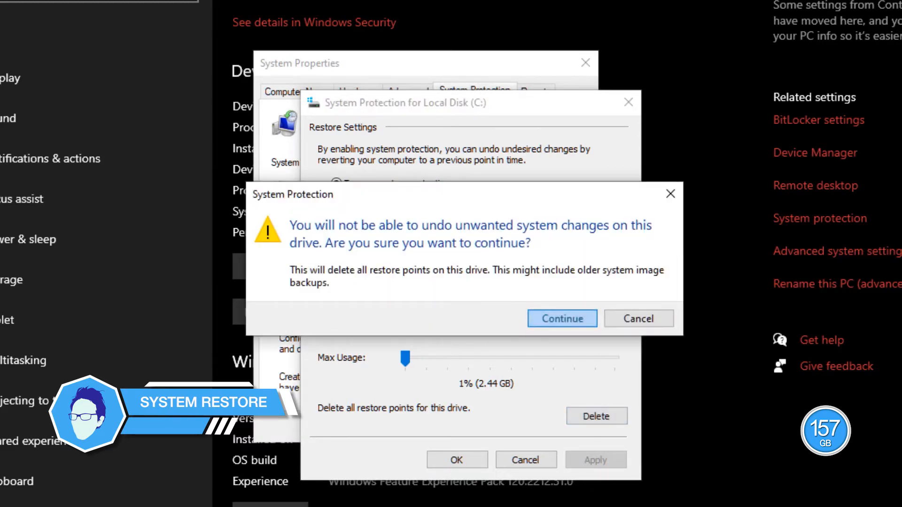
{"action": "left_click", "coordinate": [561, 318]}
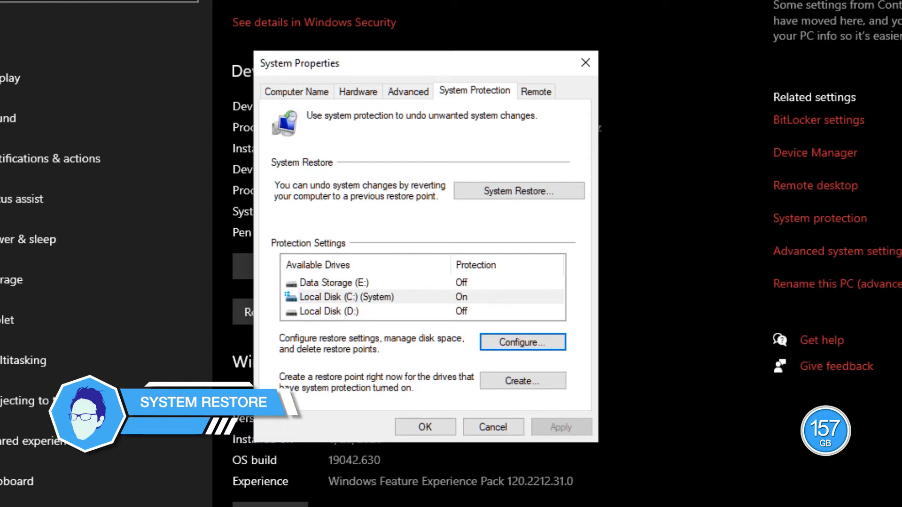
- Create a restore point named 'fresh', dismiss the success message and close Settings
{"action": "left_click", "coordinate": [521, 381]}
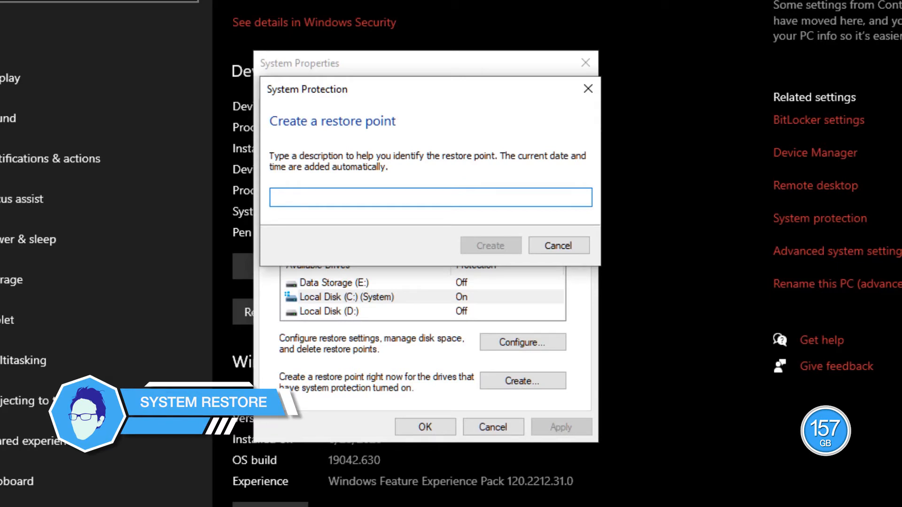
{"action": "type", "text": "fres"}
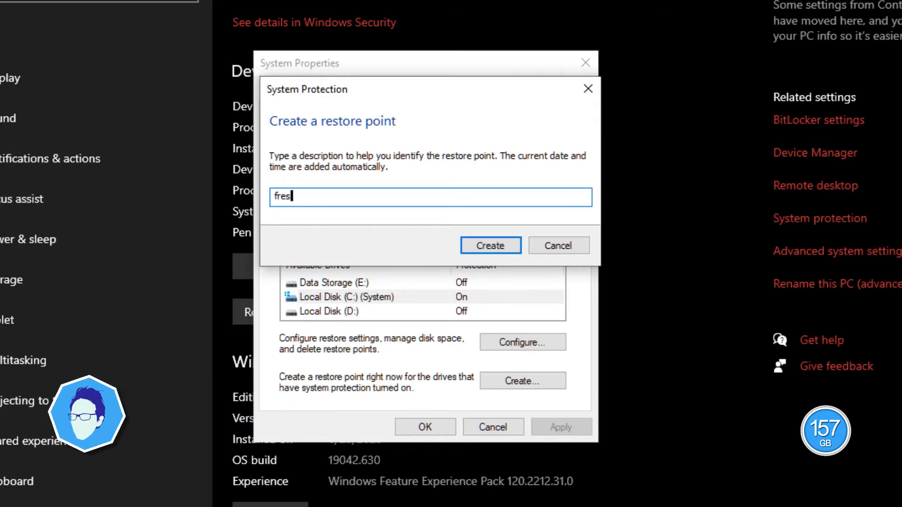
{"action": "type", "text": "h"}
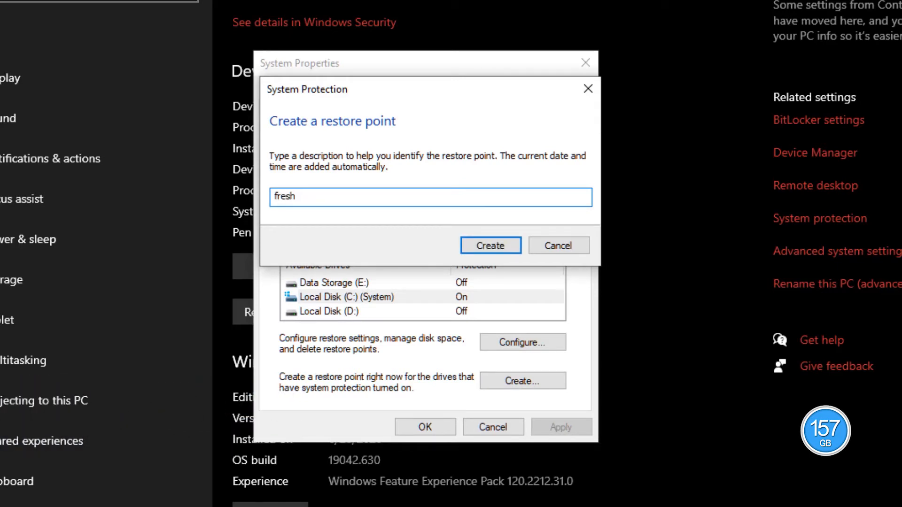
{"action": "left_click", "coordinate": [491, 245]}
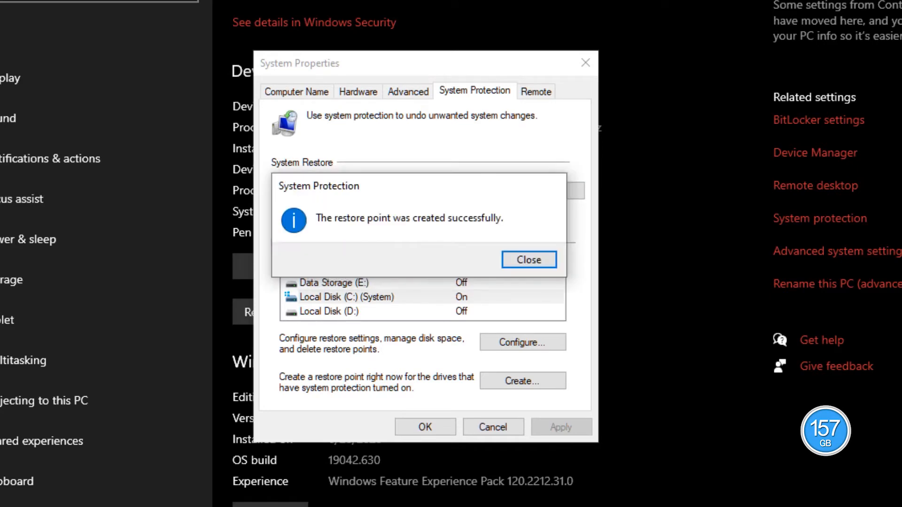
{"action": "left_click", "coordinate": [527, 259]}
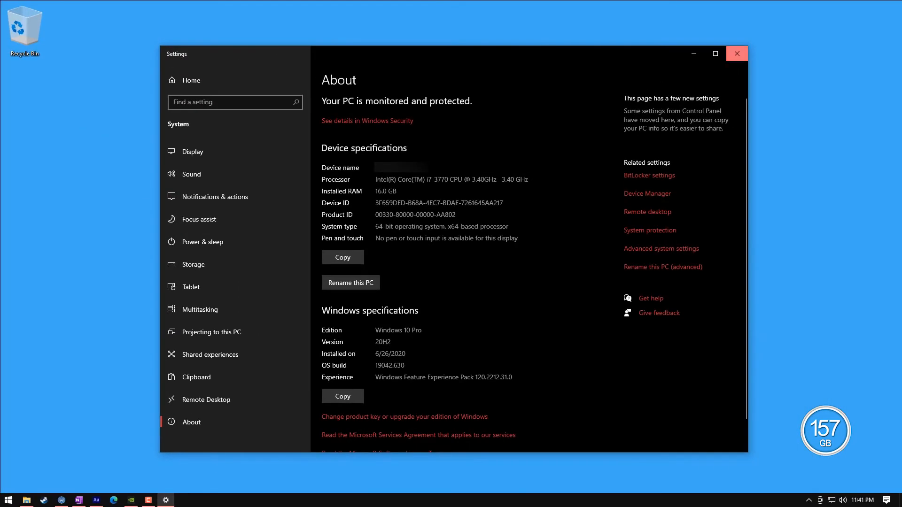
{"action": "left_click", "coordinate": [736, 52]}
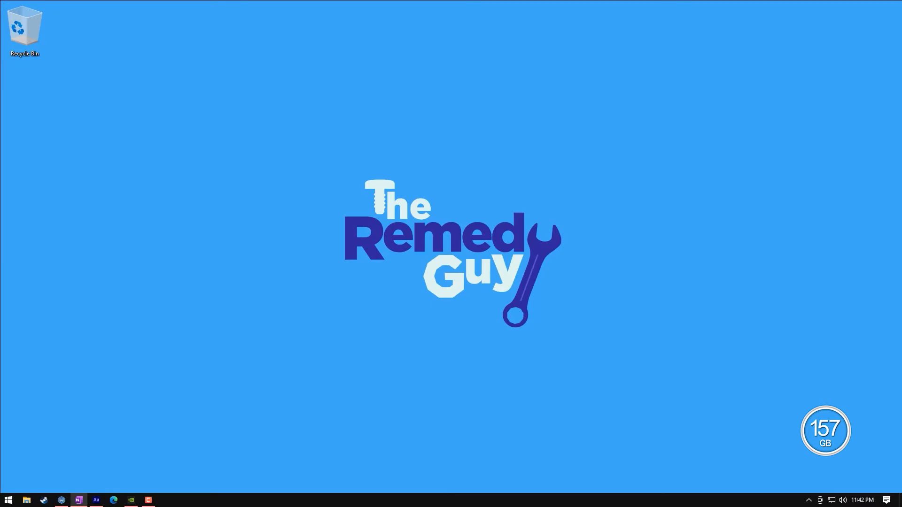
- Find Storage Sense from Start, turn it on and go to its configuration page
{"action": "type", "text": "sto"}
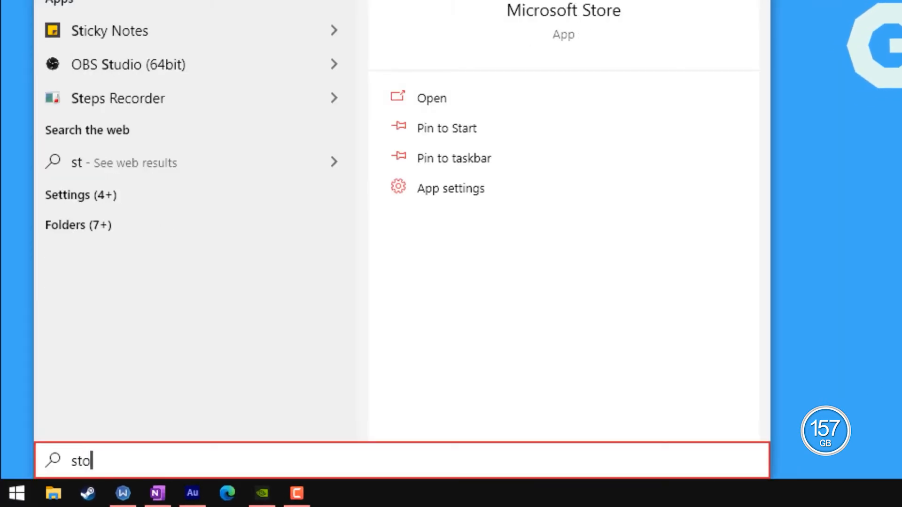
{"action": "type", "text": "rage sense"}
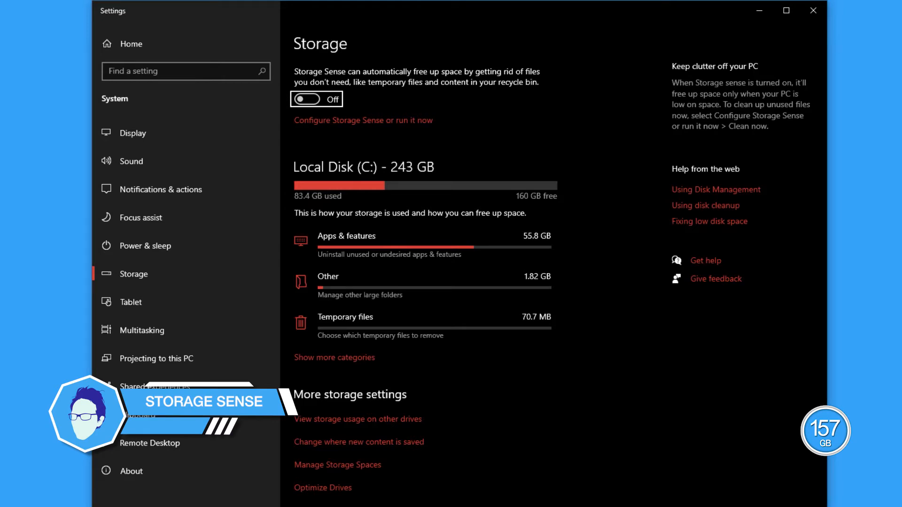
{"action": "left_click", "coordinate": [310, 98]}
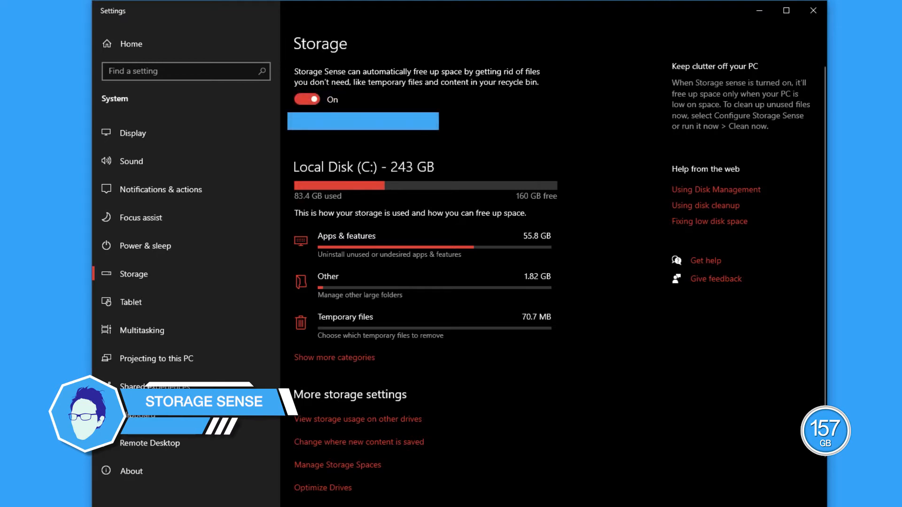
{"action": "left_click", "coordinate": [363, 121]}
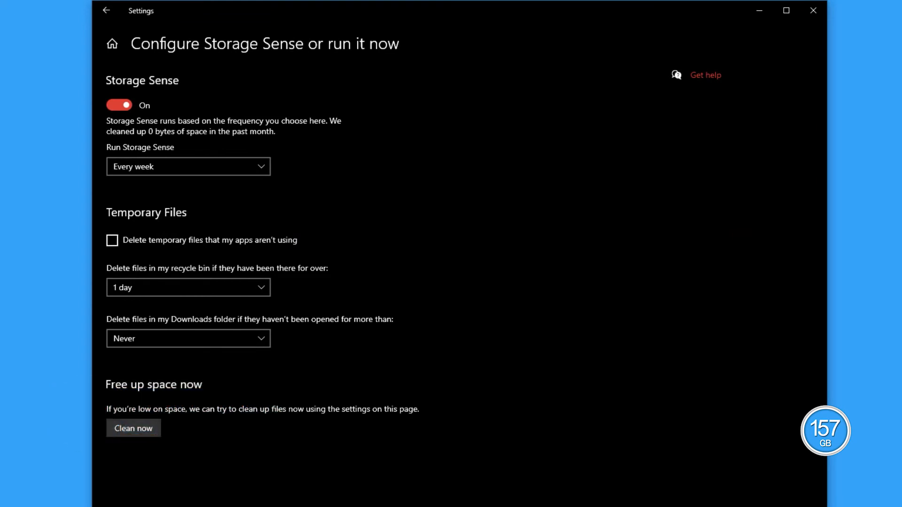
- Enable deleting unused temporary files and run Storage Sense now, freeing 2.86 MB
{"action": "left_click", "coordinate": [112, 240]}
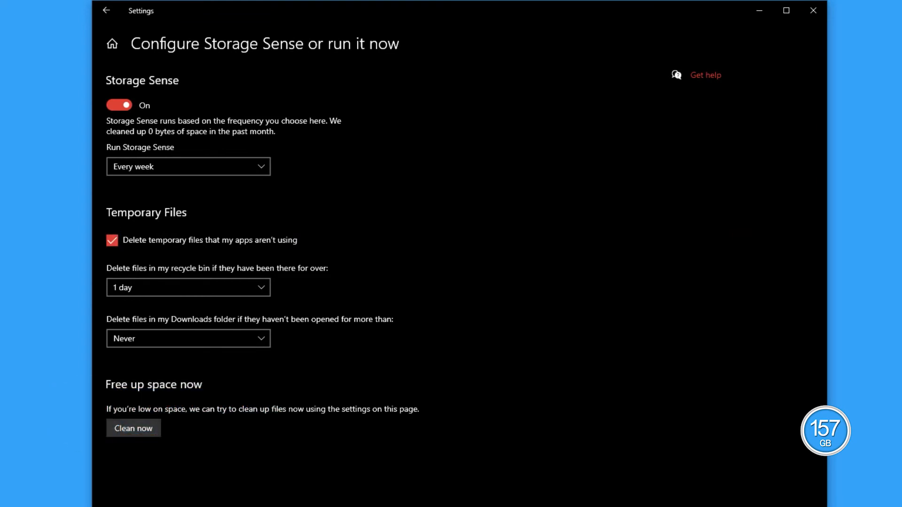
{"action": "left_click", "coordinate": [133, 429]}
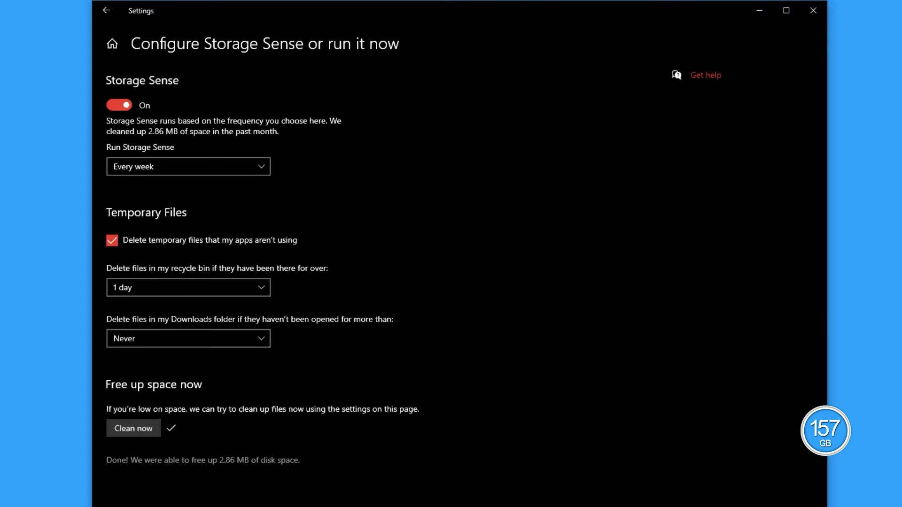
{"action": "left_click", "coordinate": [107, 11]}
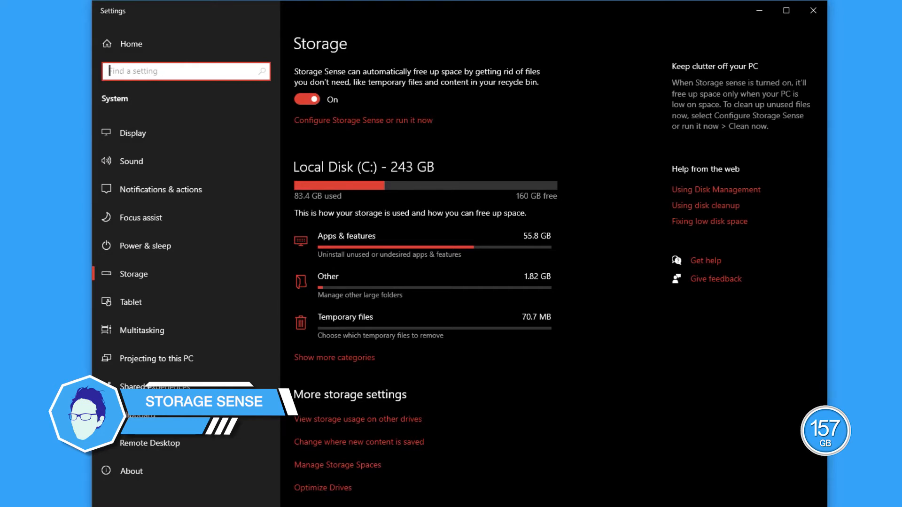
{"action": "mouse_move", "coordinate": [160, 246]}
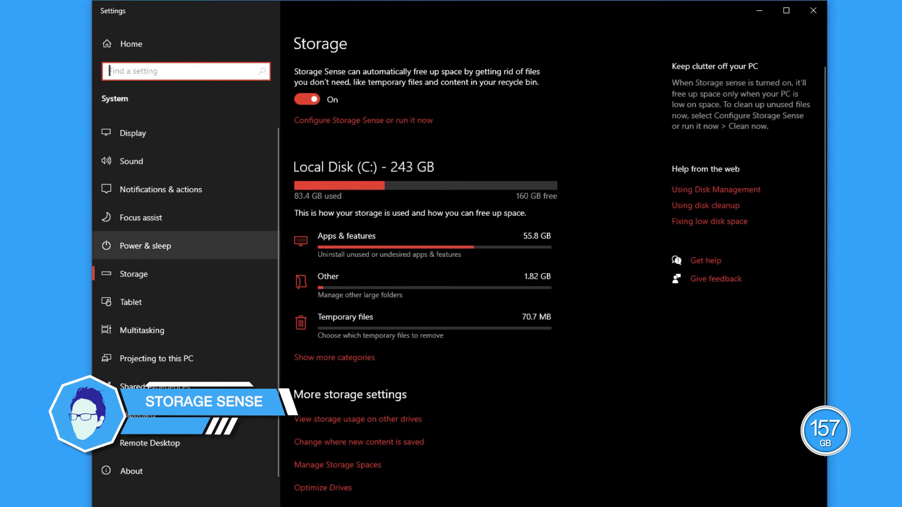
- Remove the checked temporary files from the Temporary files page and close Settings
{"action": "left_click", "coordinate": [346, 316]}
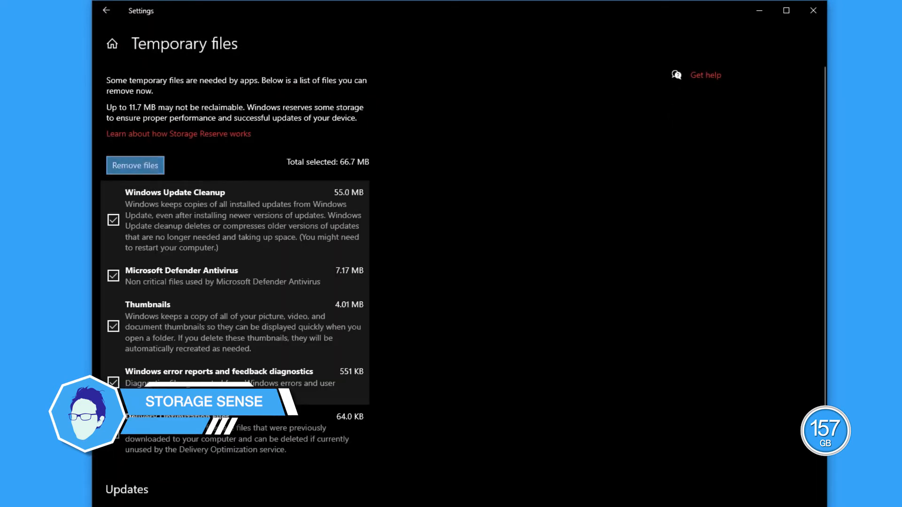
{"action": "left_click", "coordinate": [134, 166]}
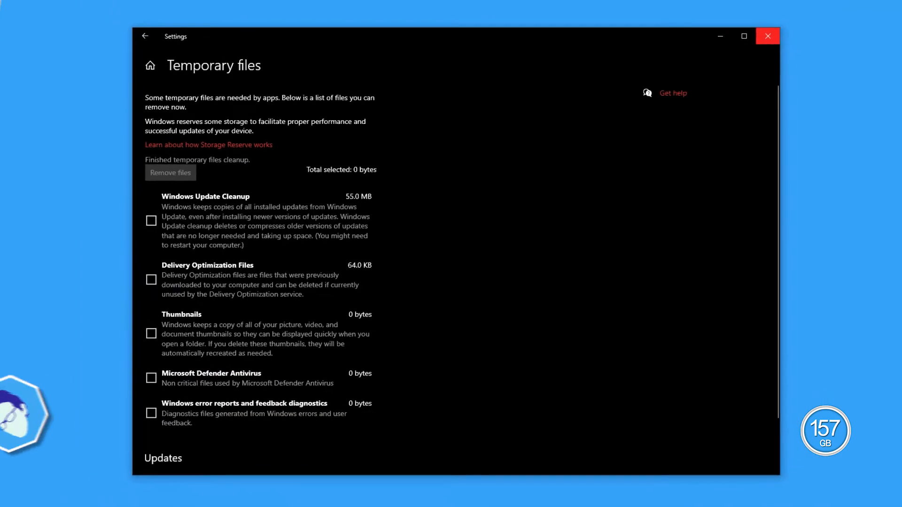
{"action": "left_click", "coordinate": [768, 36]}
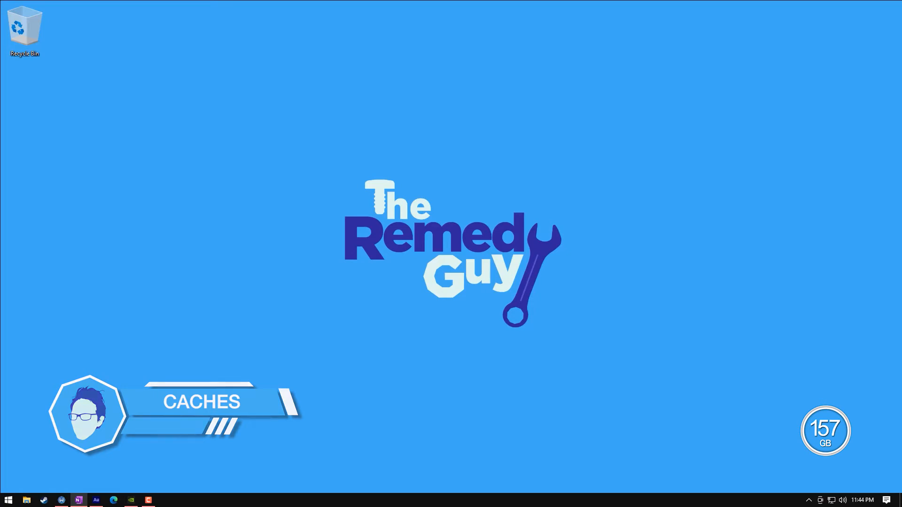
- Search Start for %localappdata% and open the AppData Local folder
{"action": "left_click", "coordinate": [8, 500]}
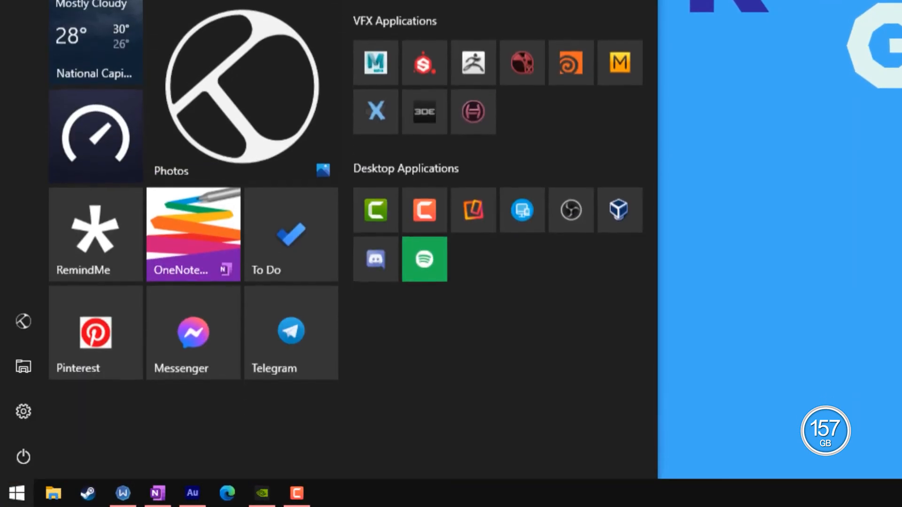
{"action": "type", "text": "%localappdata"}
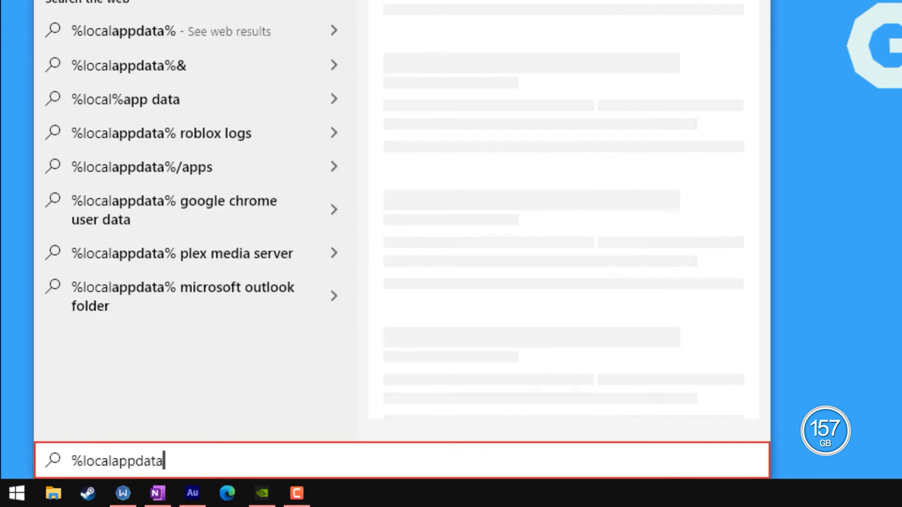
{"action": "type", "text": "%"}
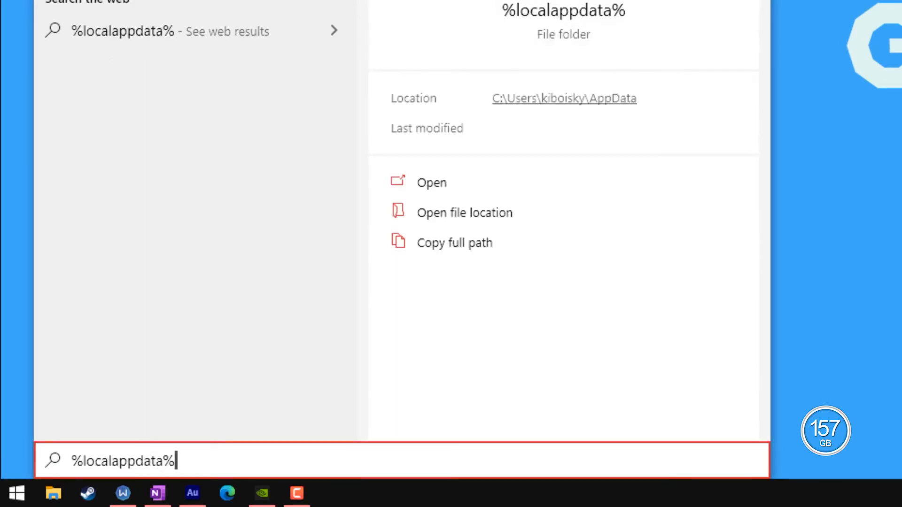
{"action": "left_click", "coordinate": [431, 183]}
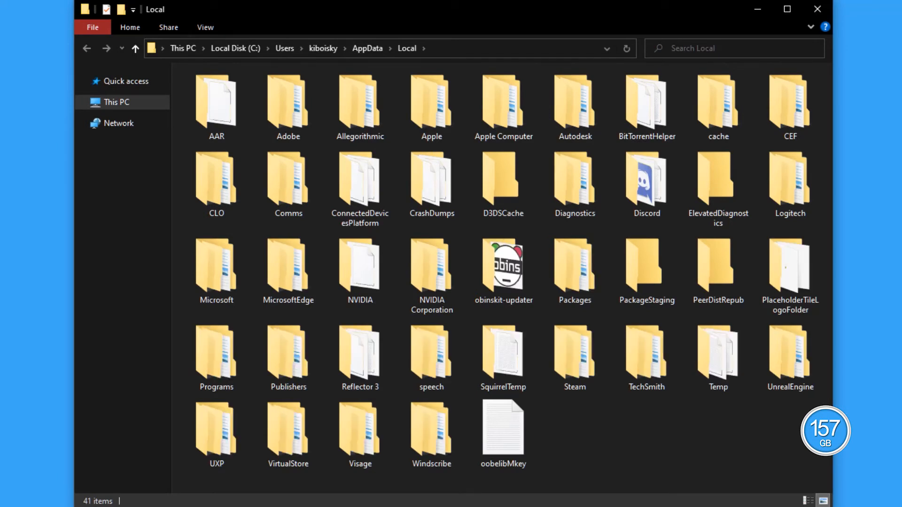
- Navigate Packages > SpotifyMusic > LocalCache > Spotify > Browser > Cache
{"action": "left_click", "coordinate": [573, 268]}
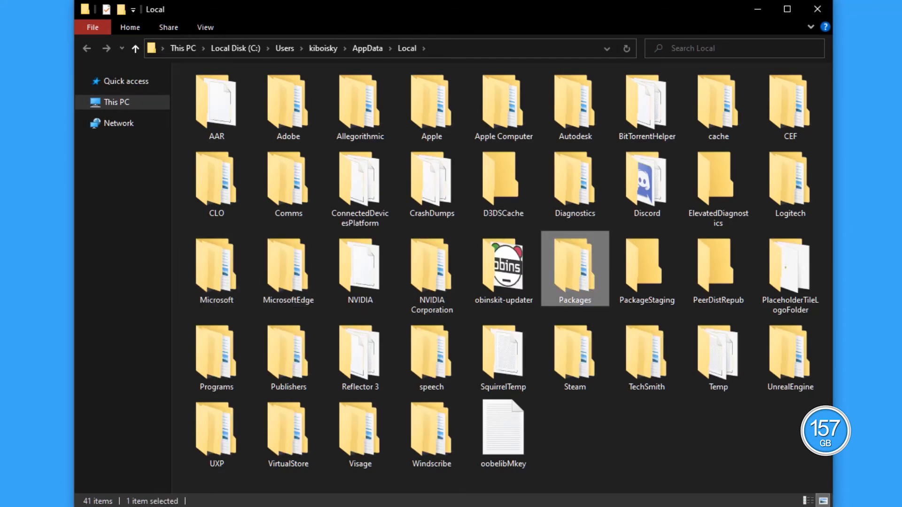
{"action": "double_click", "coordinate": [574, 269]}
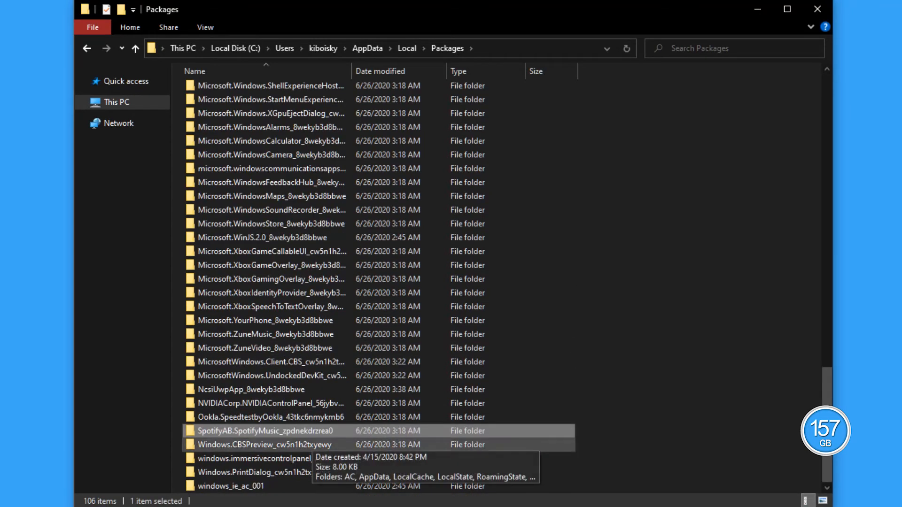
{"action": "double_click", "coordinate": [266, 431]}
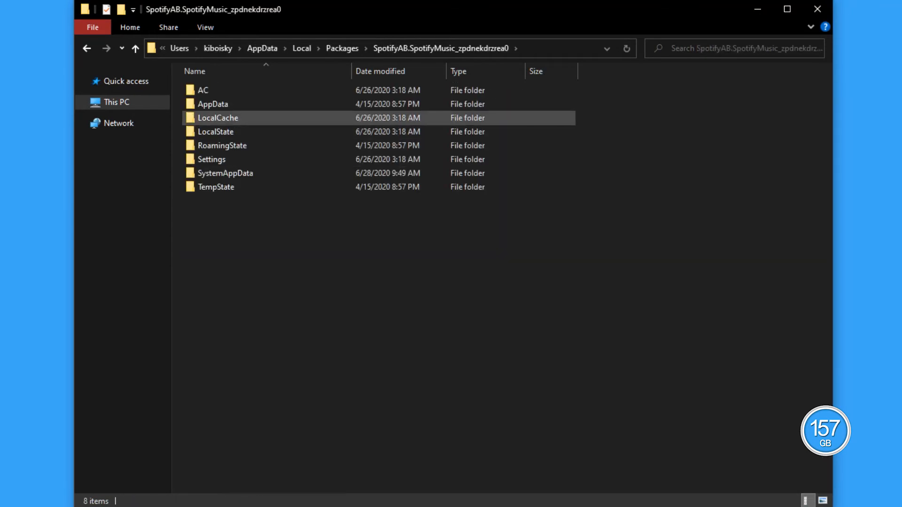
{"action": "double_click", "coordinate": [217, 119]}
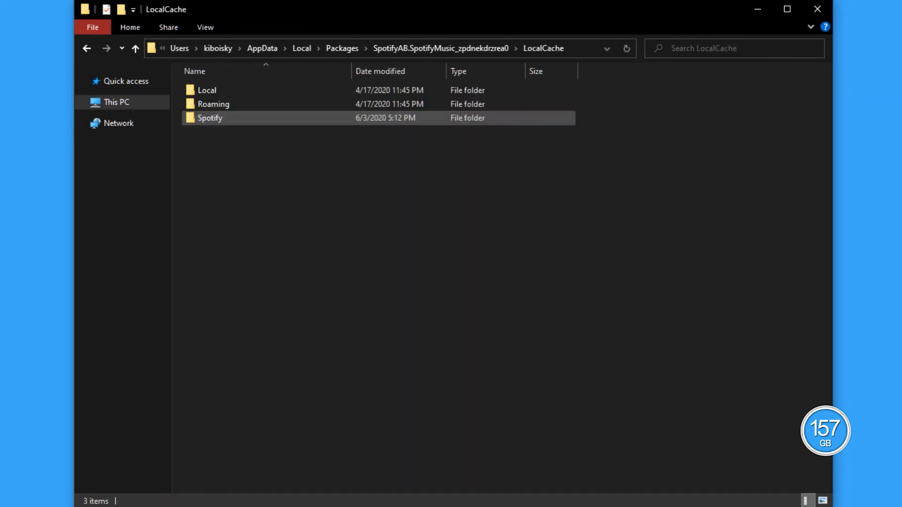
{"action": "mouse_move", "coordinate": [210, 118]}
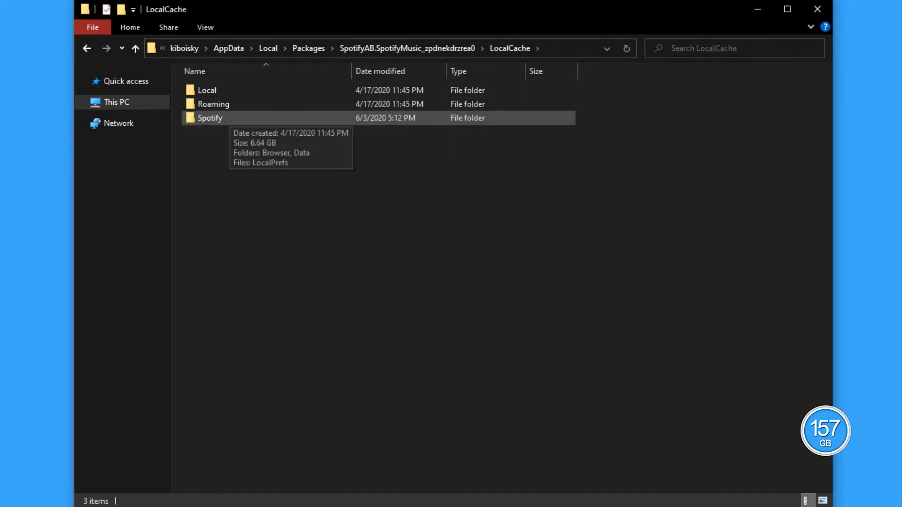
{"action": "double_click", "coordinate": [210, 118]}
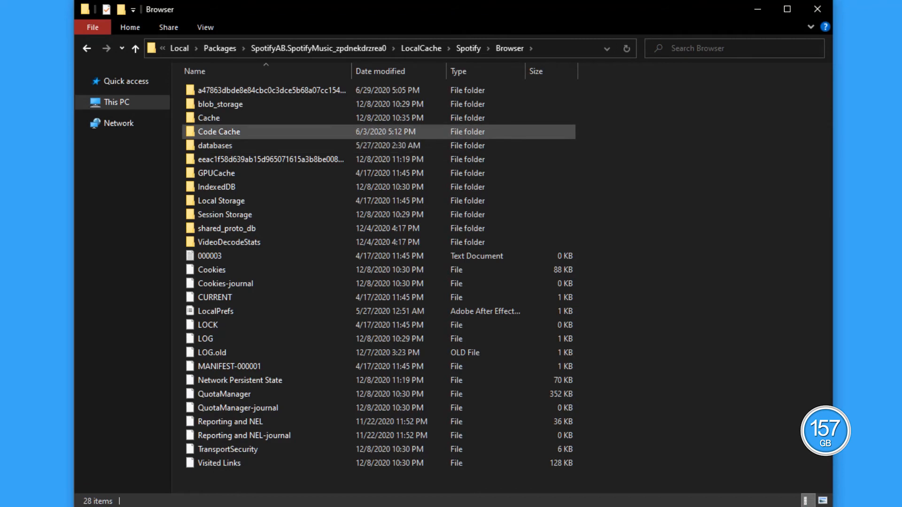
{"action": "double_click", "coordinate": [208, 117]}
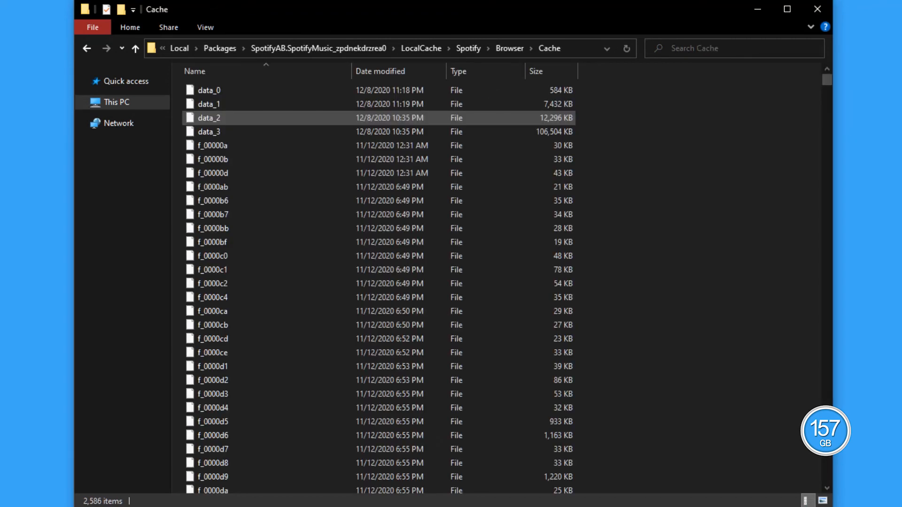
- Permanently delete the 2,586 Browser Cache items, then everything in Spotify's Data folder
{"action": "key", "text": "ctrl+a"}
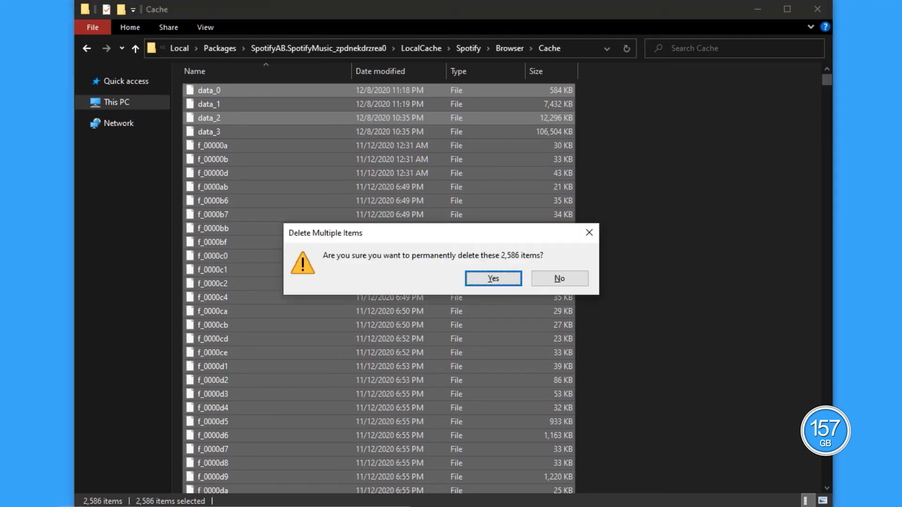
{"action": "left_click", "coordinate": [492, 278]}
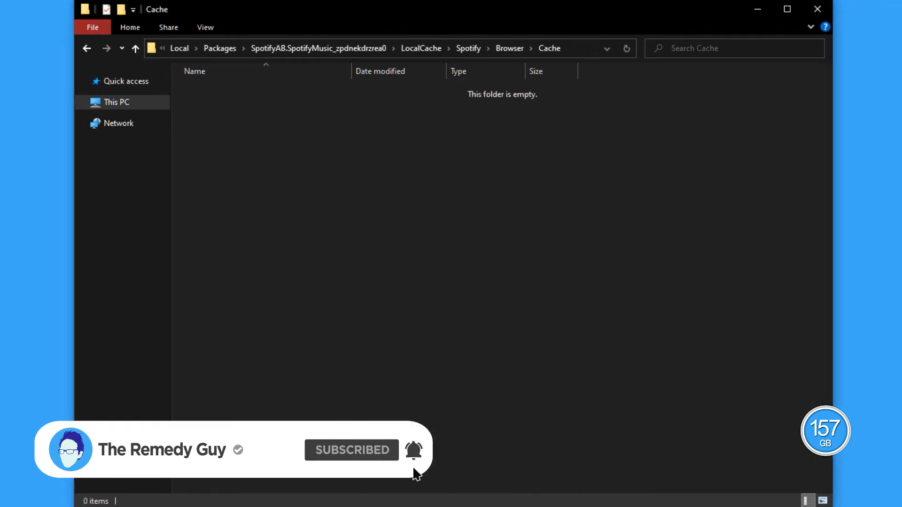
{"action": "left_click", "coordinate": [86, 48]}
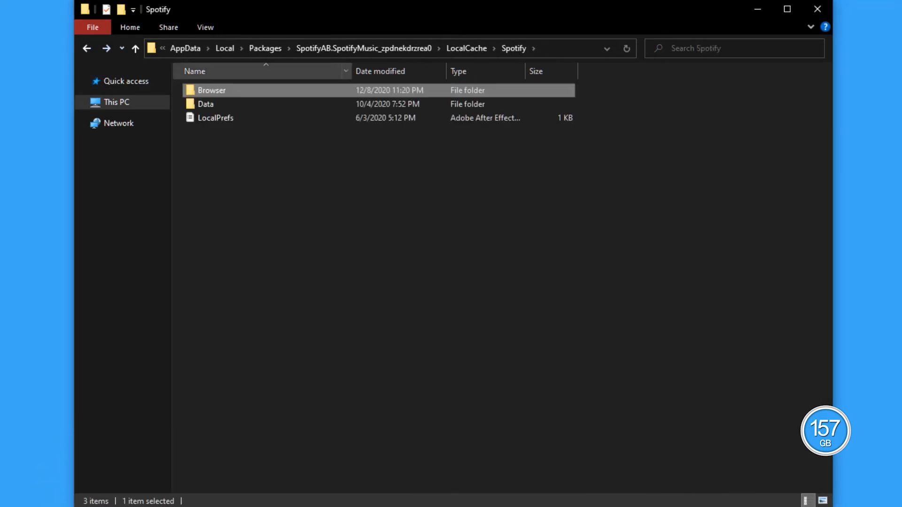
{"action": "double_click", "coordinate": [205, 104]}
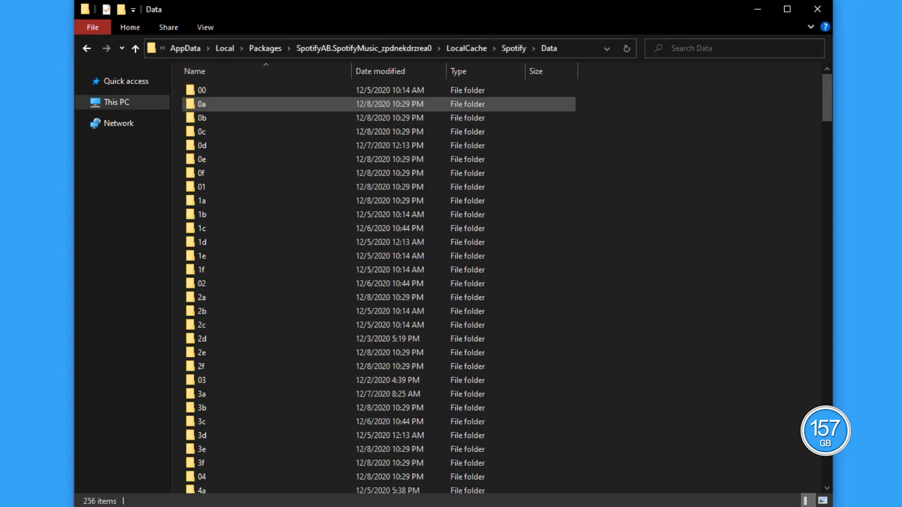
{"action": "key", "text": "ctrl+a"}
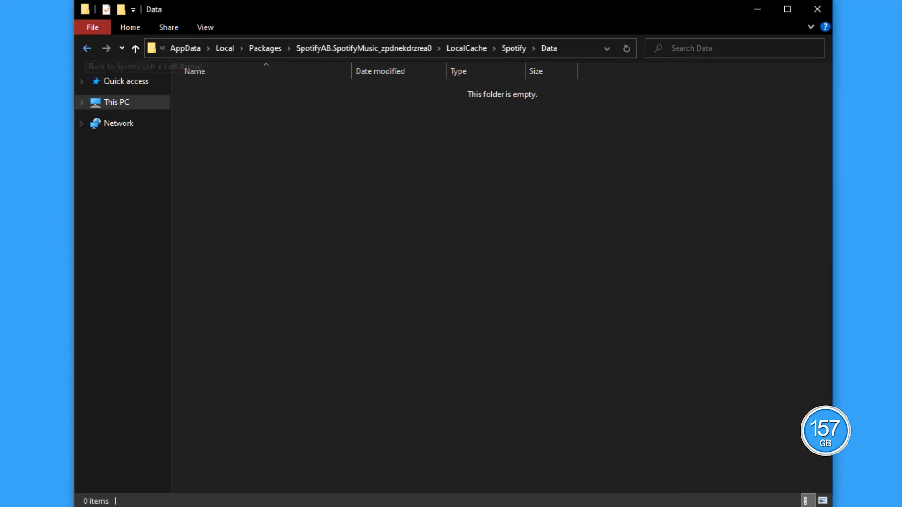
- Empty Steam's htmlcache Cache folder, permanently deleting its 2,151 items
{"action": "left_click", "coordinate": [87, 48]}
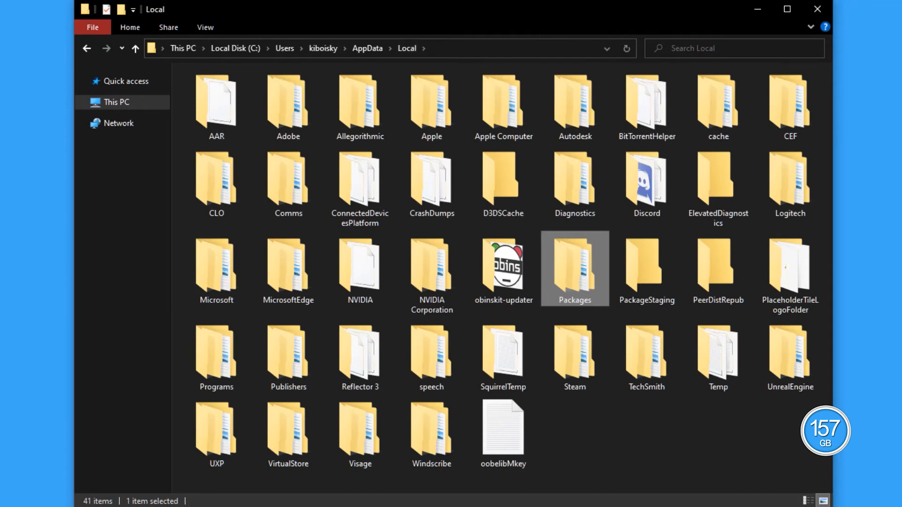
{"action": "left_click", "coordinate": [574, 357]}
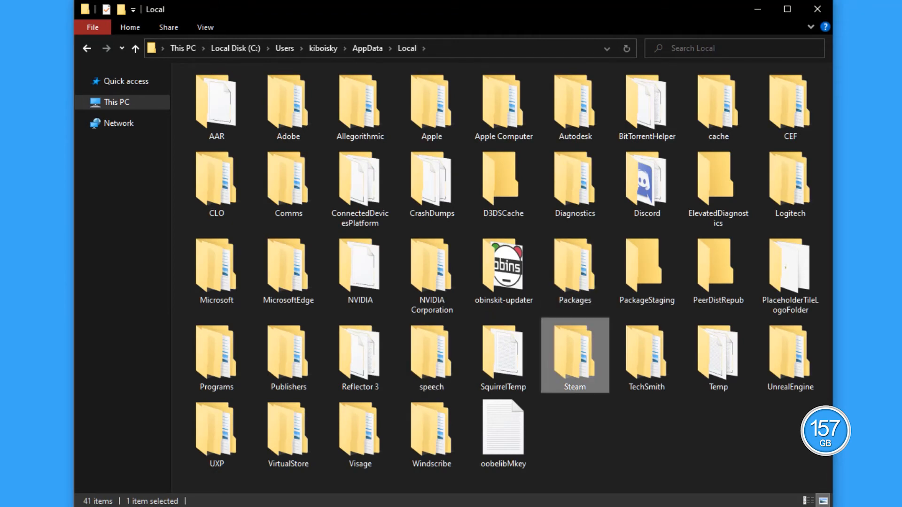
{"action": "double_click", "coordinate": [574, 355]}
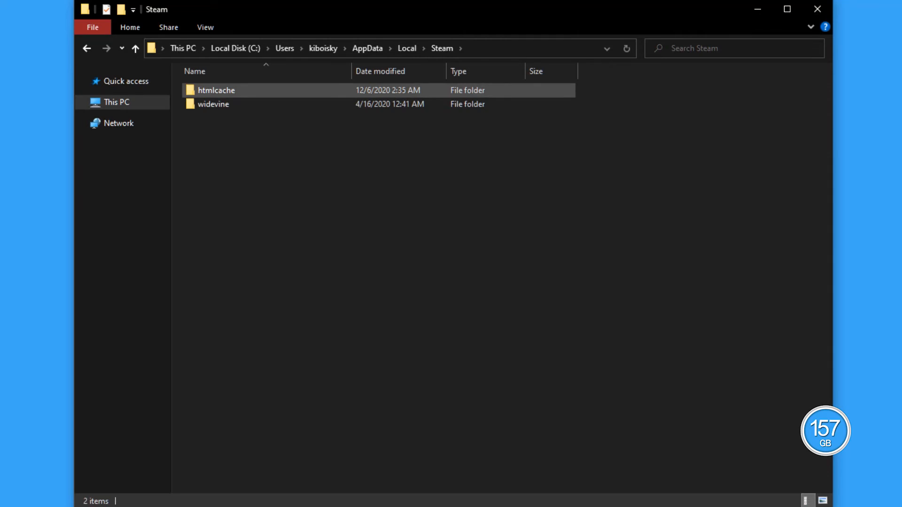
{"action": "double_click", "coordinate": [216, 90]}
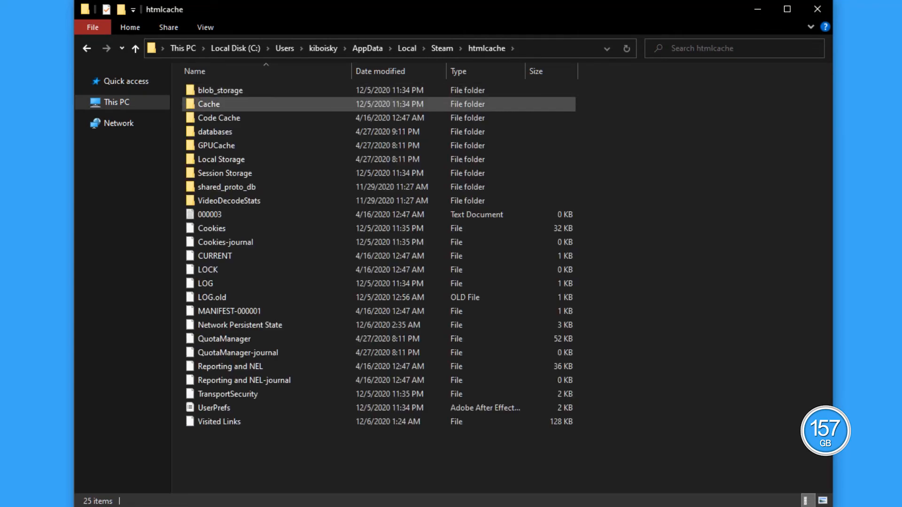
{"action": "double_click", "coordinate": [208, 105]}
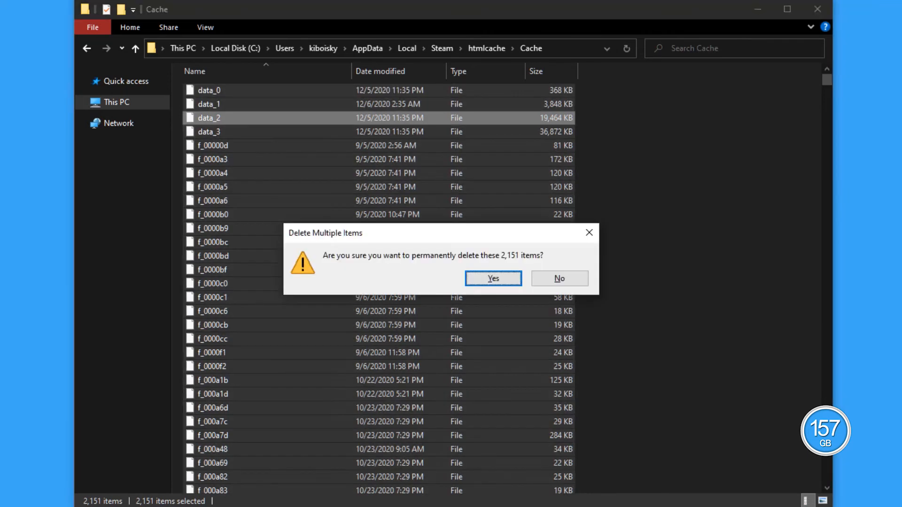
{"action": "left_click", "coordinate": [491, 278]}
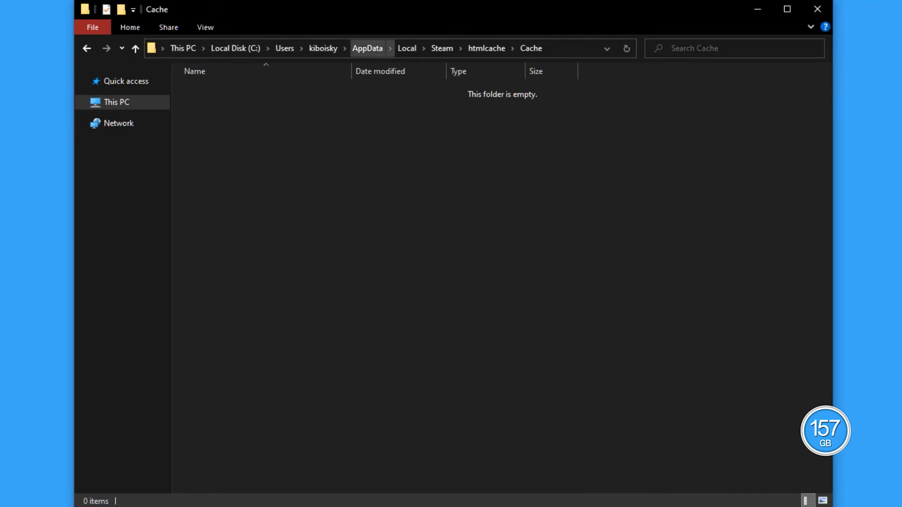
- Empty Roaming > discord > Cache, permanently deleting its 2,432 items, and return to AppData
{"action": "left_click", "coordinate": [367, 48]}
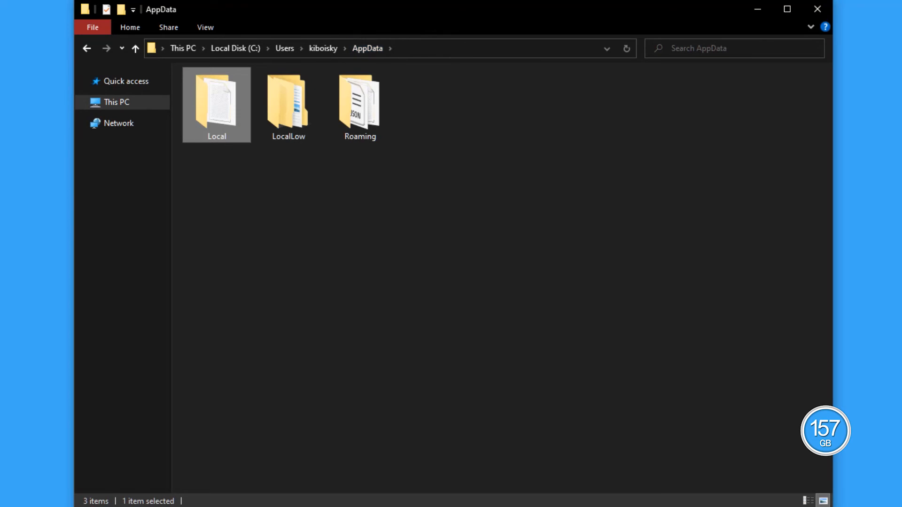
{"action": "double_click", "coordinate": [360, 104]}
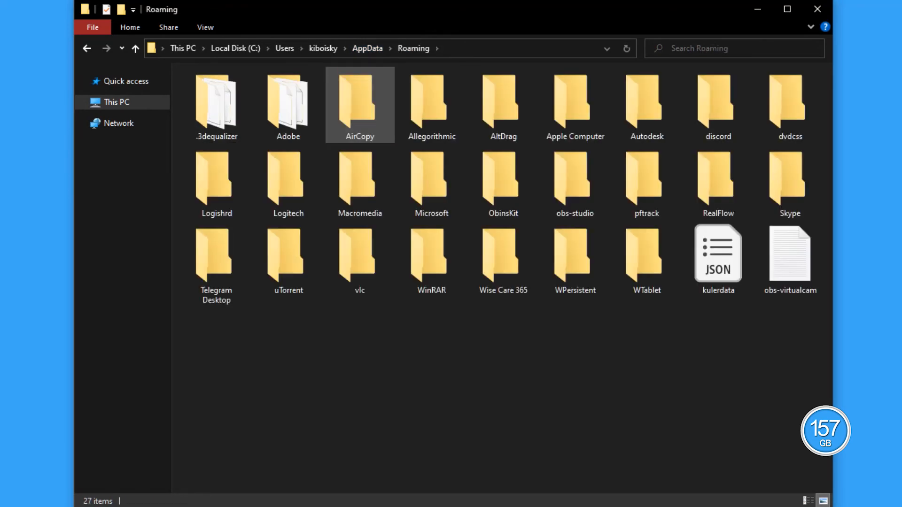
{"action": "left_click", "coordinate": [716, 103]}
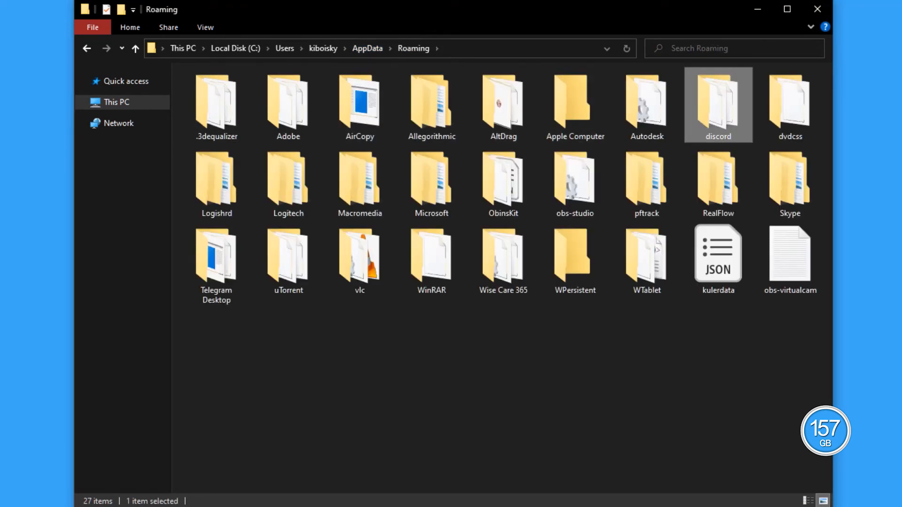
{"action": "double_click", "coordinate": [716, 104]}
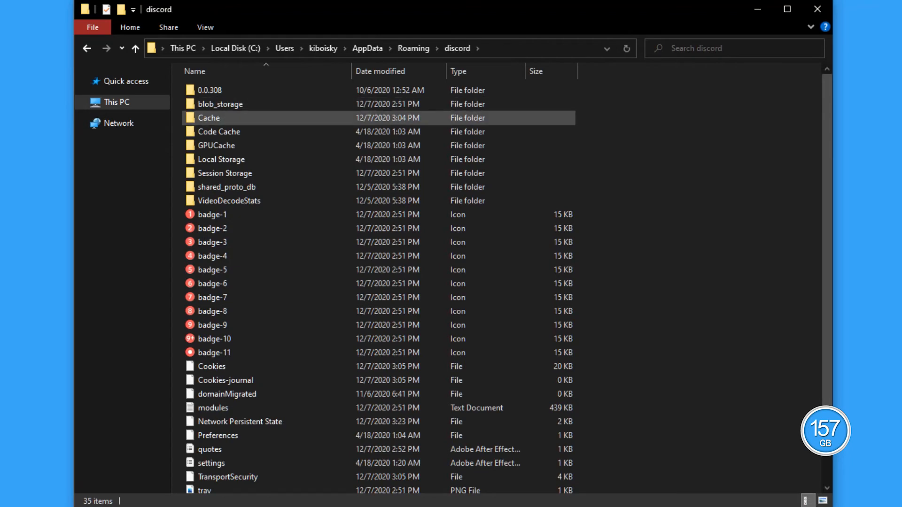
{"action": "double_click", "coordinate": [209, 119]}
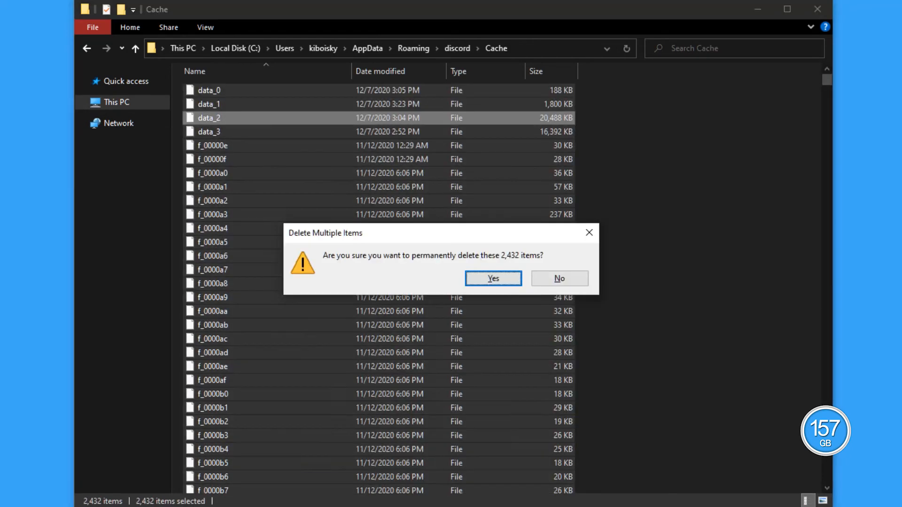
{"action": "left_click", "coordinate": [491, 278]}
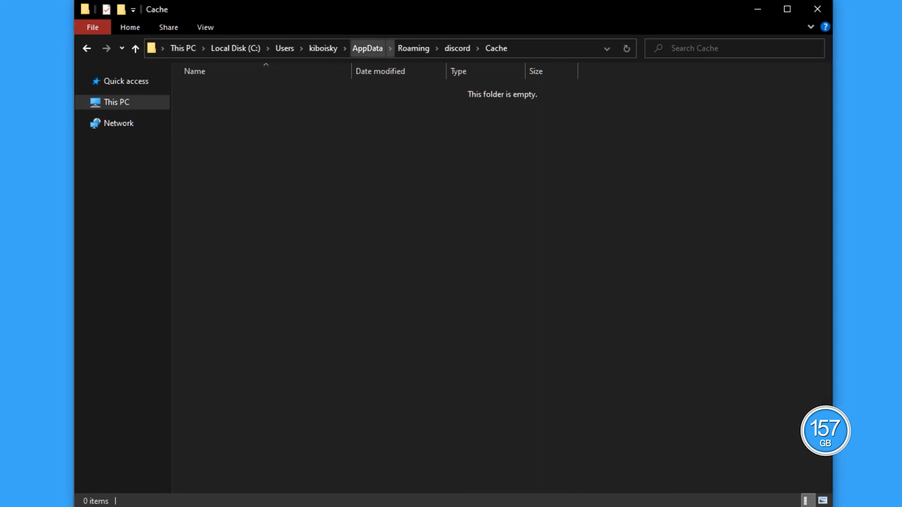
{"action": "left_click", "coordinate": [367, 48]}
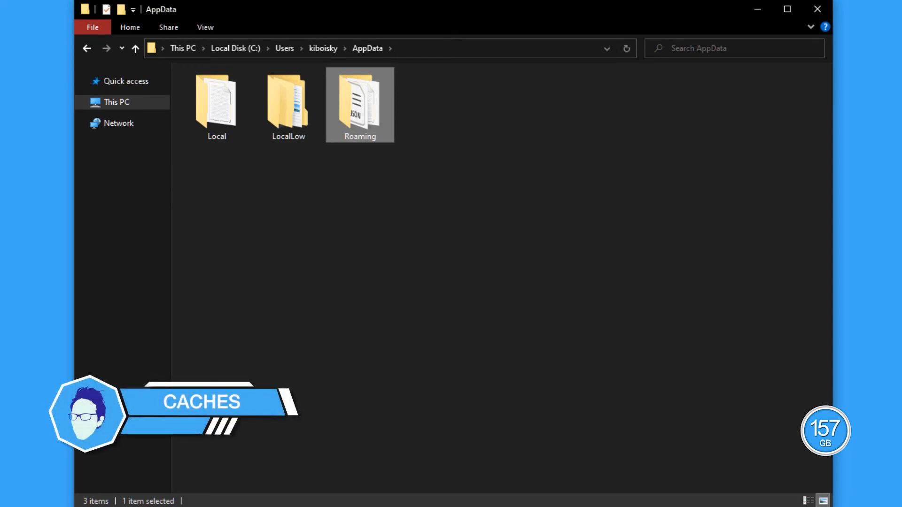
- Open Telegram Desktop's tdata > user_data > cache and permanently delete its contents
{"action": "double_click", "coordinate": [360, 104]}
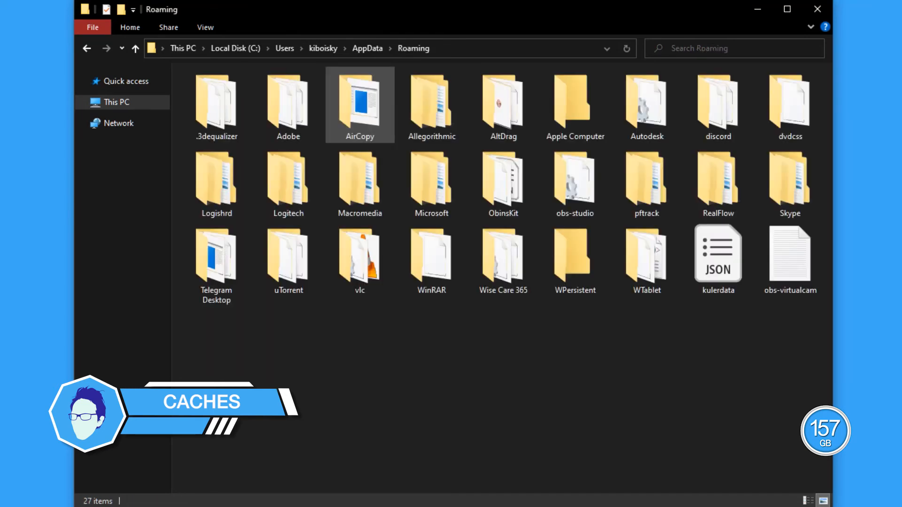
{"action": "mouse_move", "coordinate": [287, 260]}
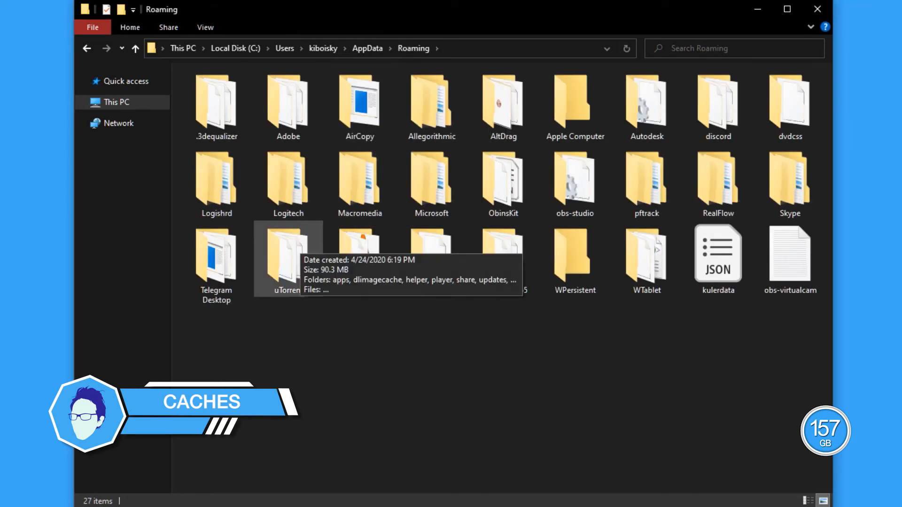
{"action": "double_click", "coordinate": [216, 256]}
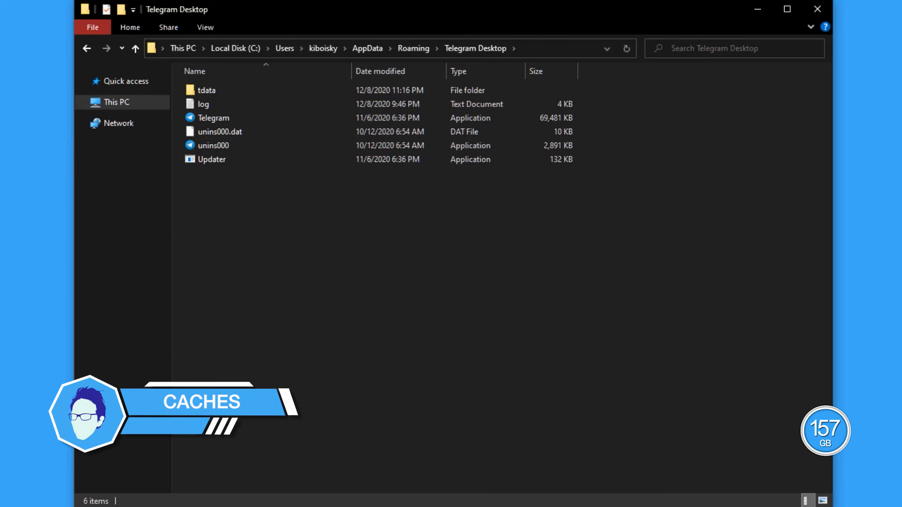
{"action": "left_click", "coordinate": [206, 91]}
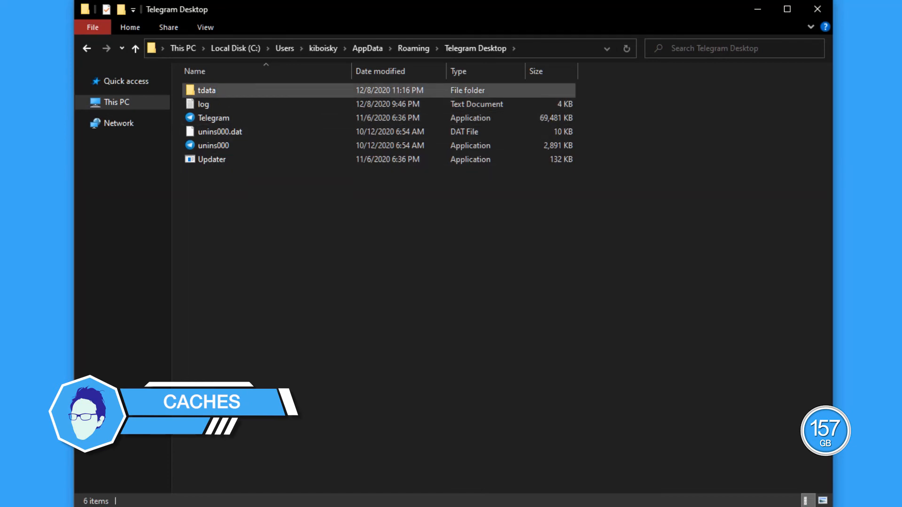
{"action": "double_click", "coordinate": [207, 91]}
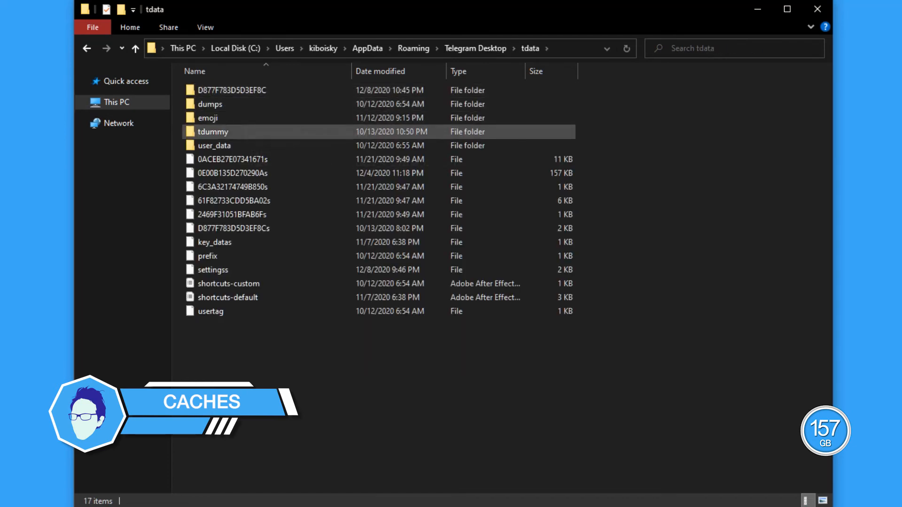
{"action": "double_click", "coordinate": [215, 146]}
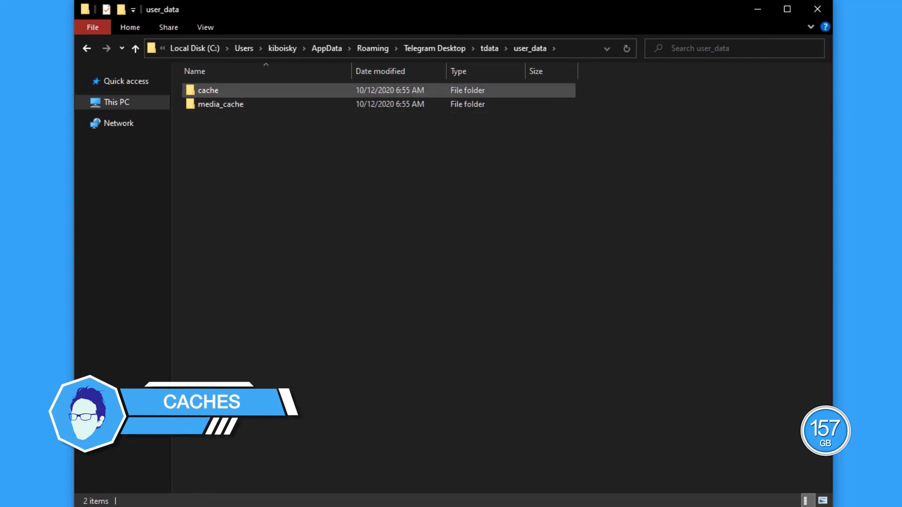
{"action": "double_click", "coordinate": [208, 90]}
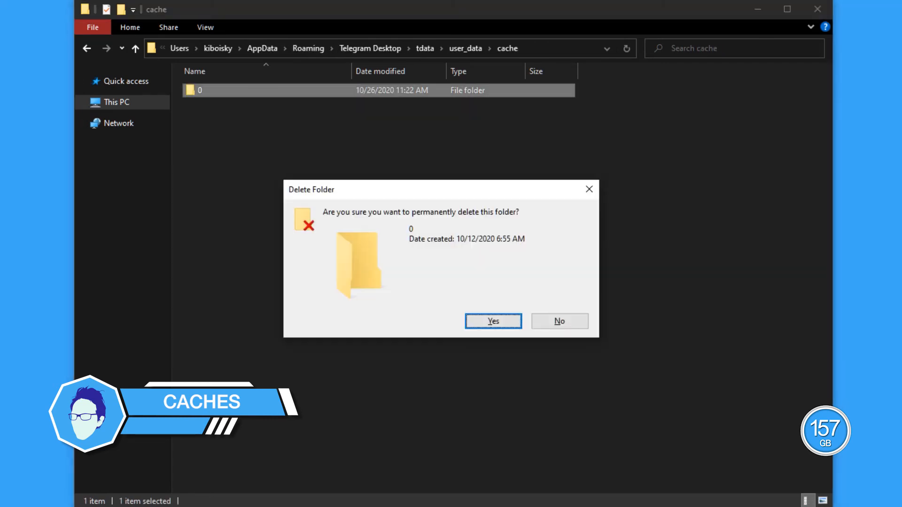
{"action": "left_click", "coordinate": [492, 321]}
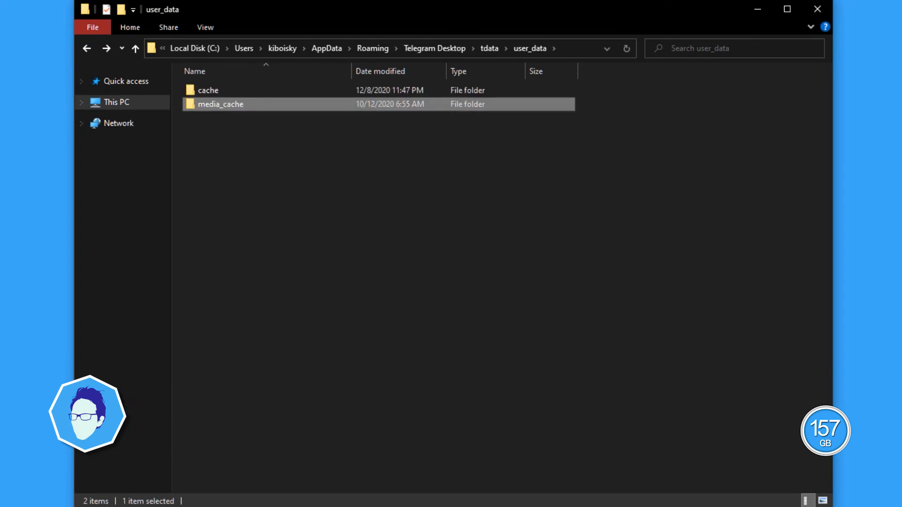
- Permanently delete the folder inside media_cache and close File Explorer
{"action": "double_click", "coordinate": [220, 104]}
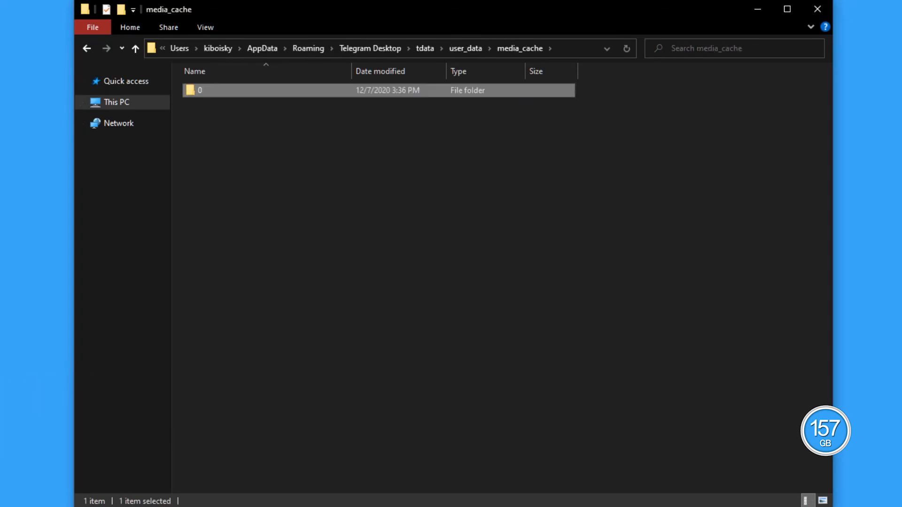
{"action": "key", "text": "Delete"}
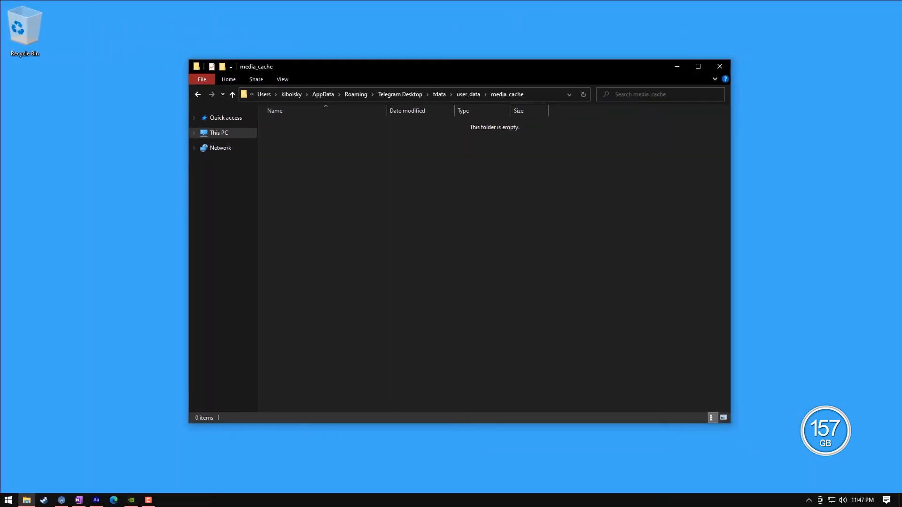
{"action": "left_click", "coordinate": [719, 66]}
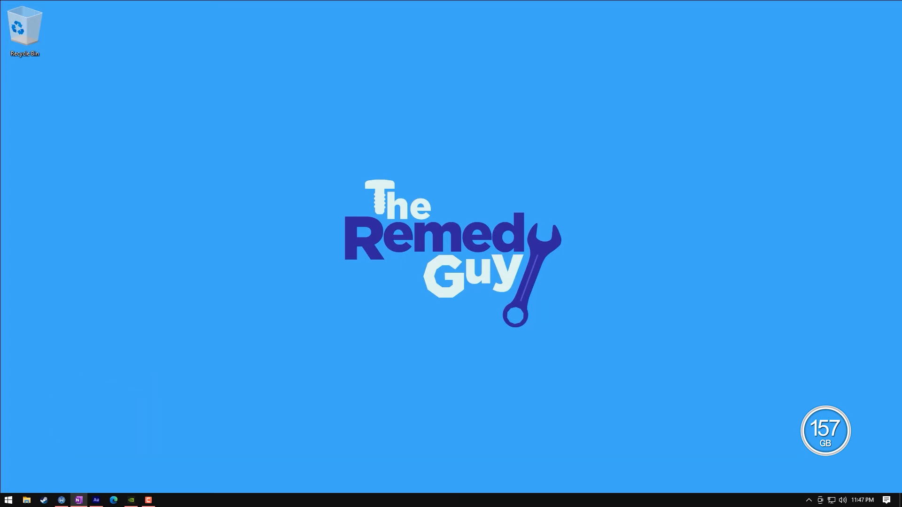
- Search Start for %programdata% and open the ProgramData folder
{"action": "left_click", "coordinate": [8, 499]}
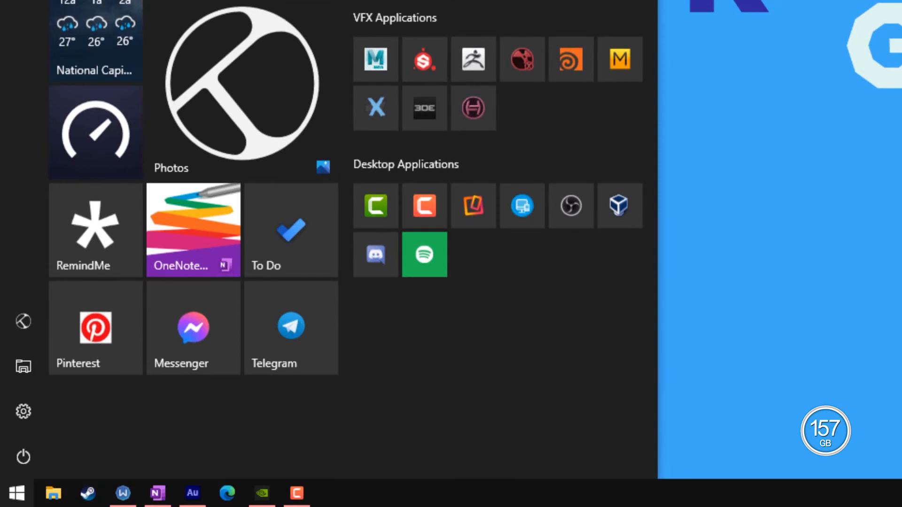
{"action": "type", "text": "%pr"}
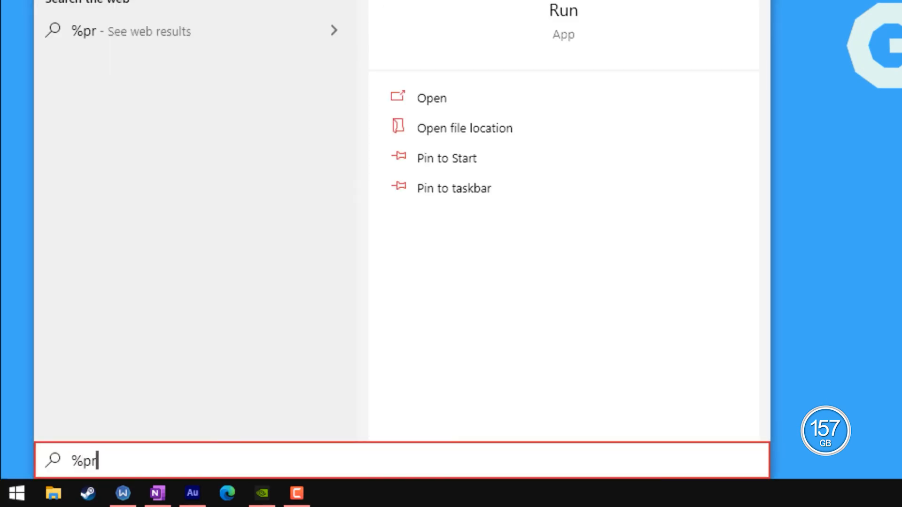
{"action": "type", "text": "ogram"}
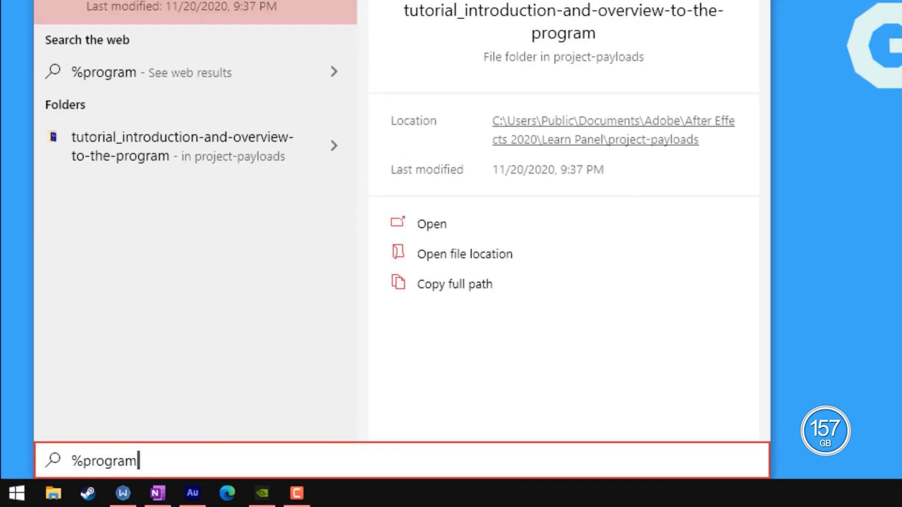
{"action": "type", "text": "data%"}
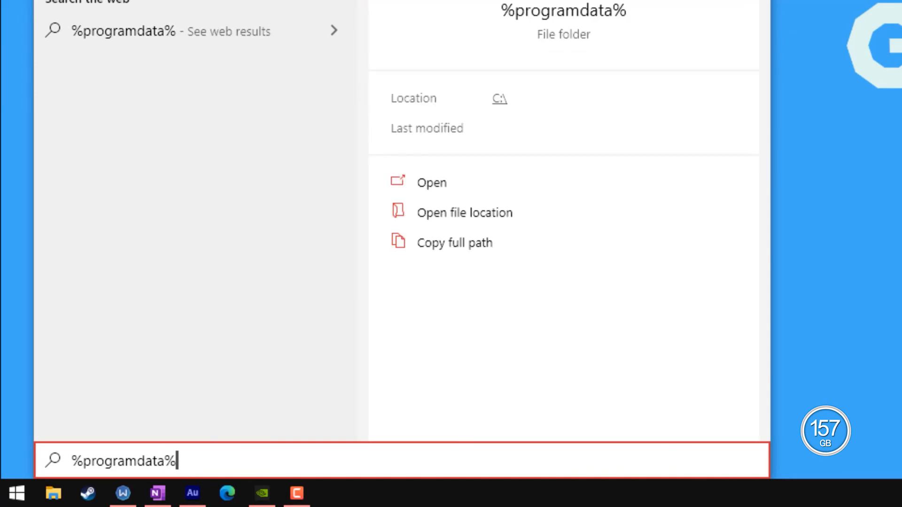
{"action": "left_click", "coordinate": [431, 182]}
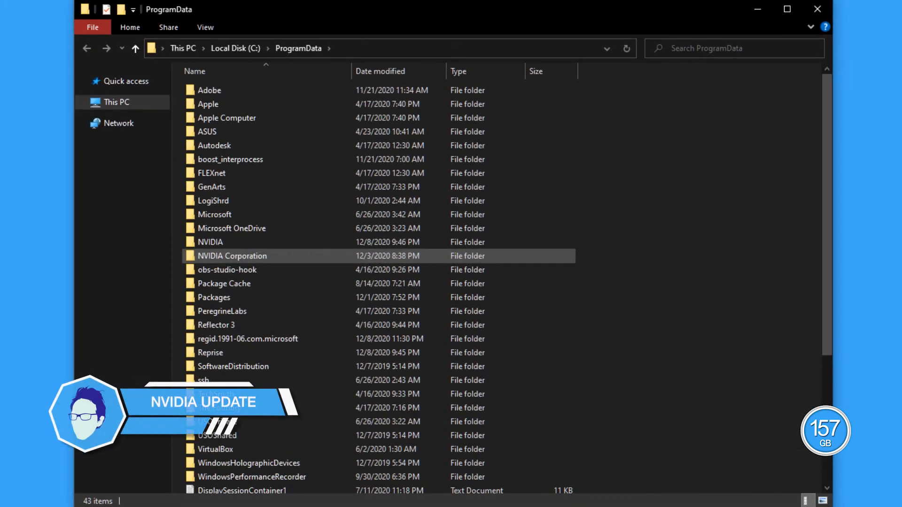
- Permanently delete the two hash-named folders and latest from NVIDIA Corporation's Downloader folder
{"action": "double_click", "coordinate": [232, 256]}
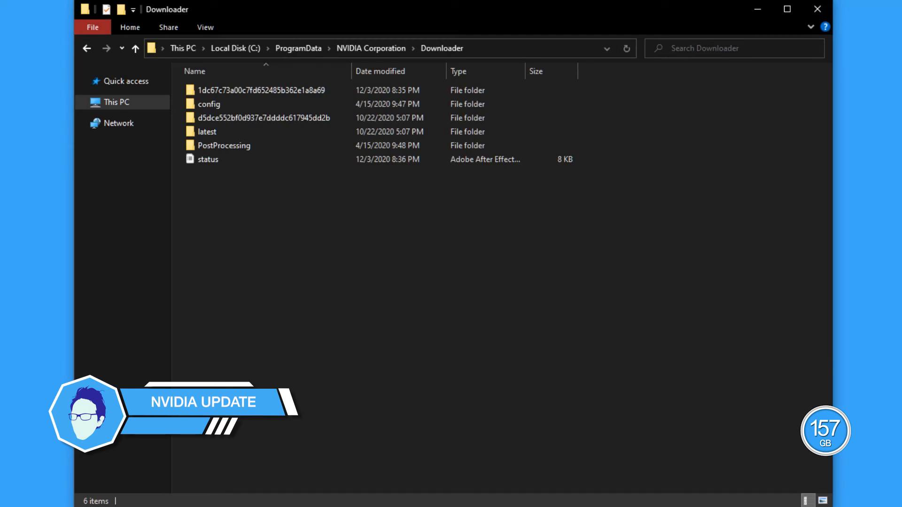
{"action": "mouse_move", "coordinate": [262, 90]}
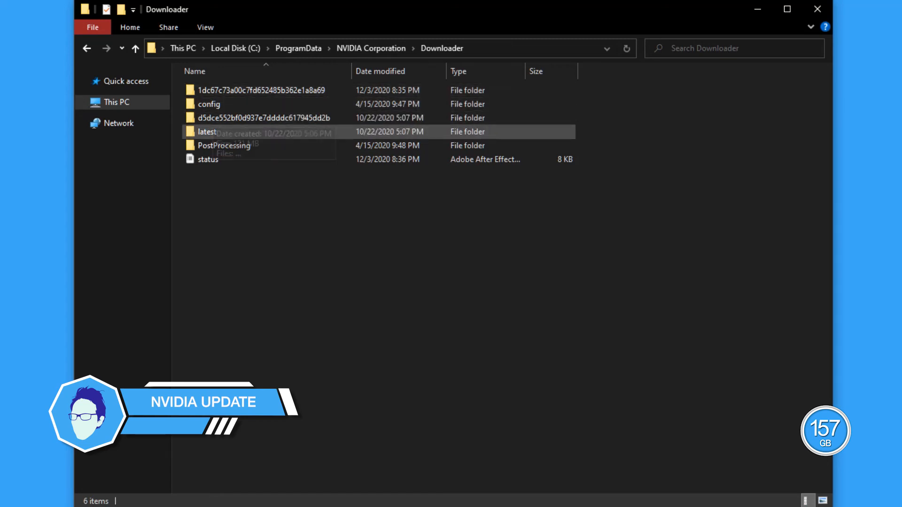
{"action": "mouse_move", "coordinate": [206, 131]}
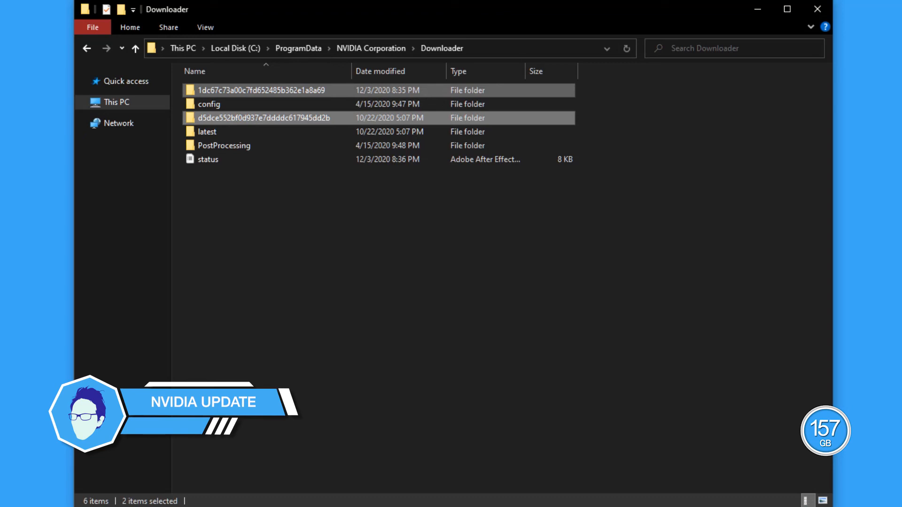
{"action": "left_click", "coordinate": [206, 132]}
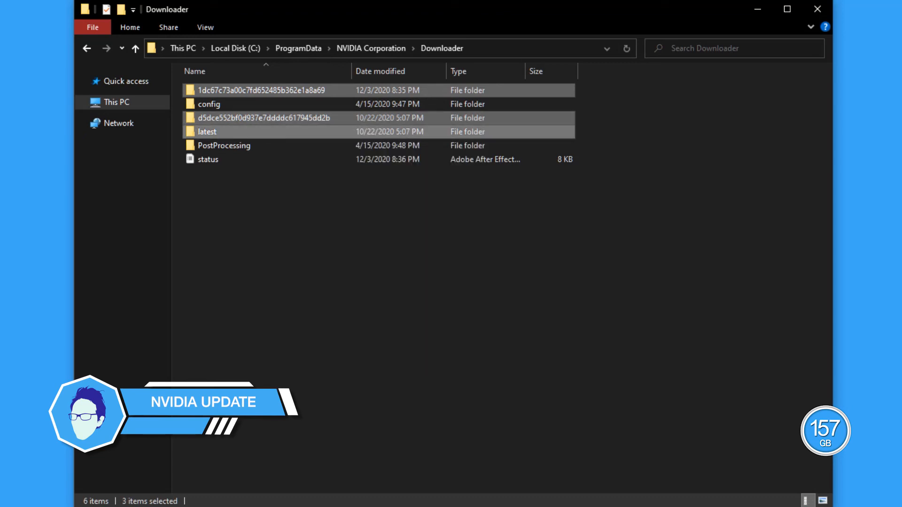
{"action": "key", "text": "Delete"}
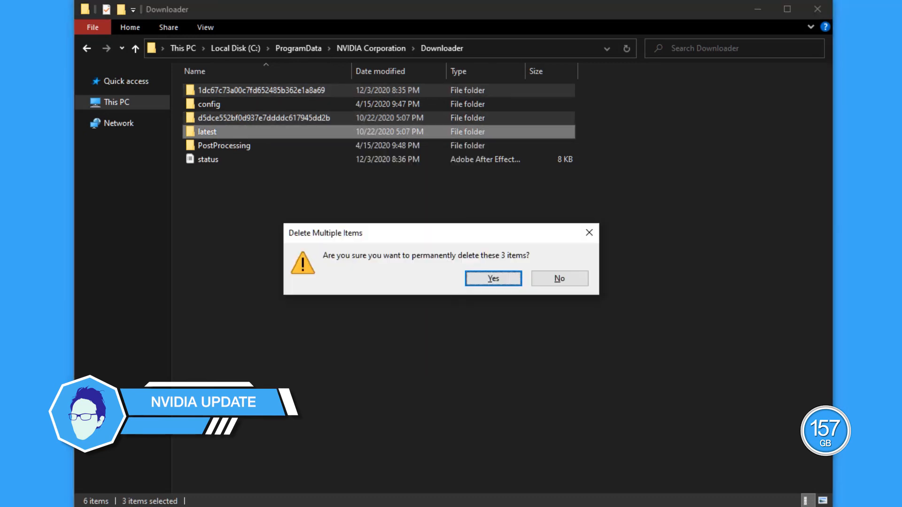
{"action": "left_click", "coordinate": [492, 278]}
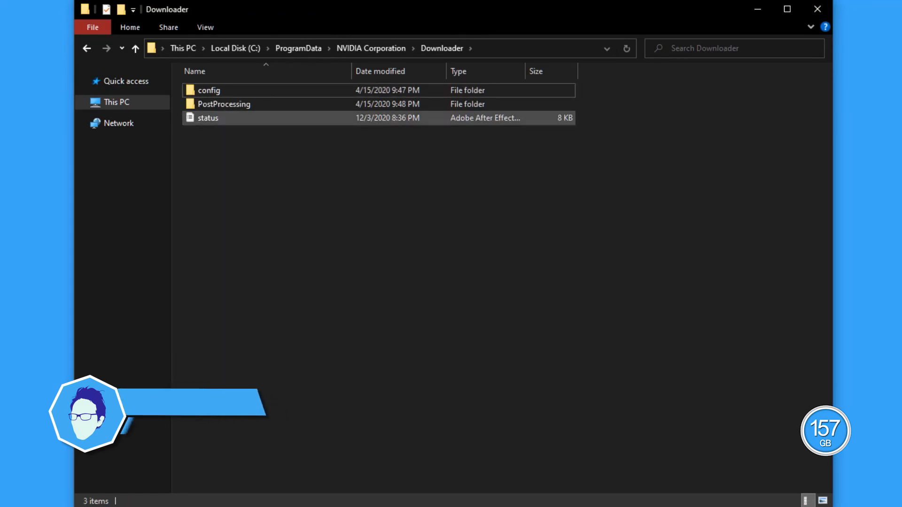
{"action": "left_click", "coordinate": [817, 9]}
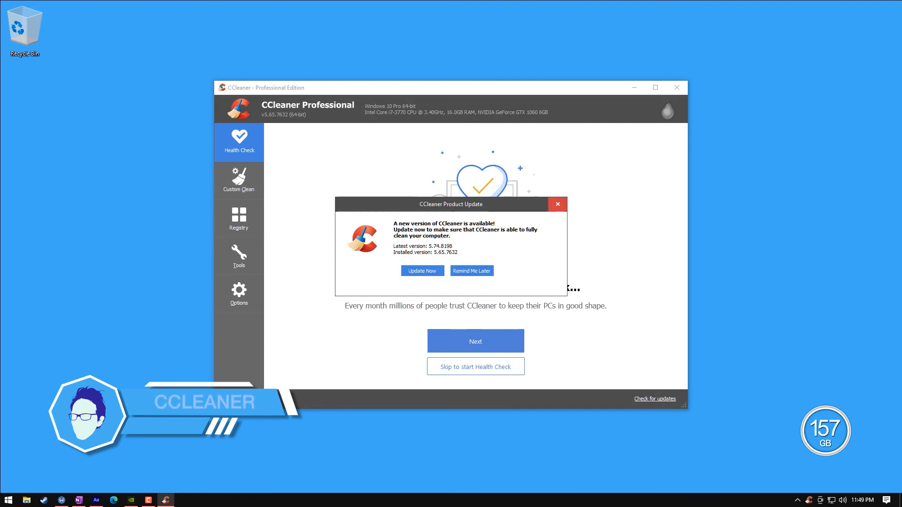
- Postpone the update, run Custom Clean removing 204 MB of junk, and go to Registry
{"action": "left_click", "coordinate": [655, 88]}
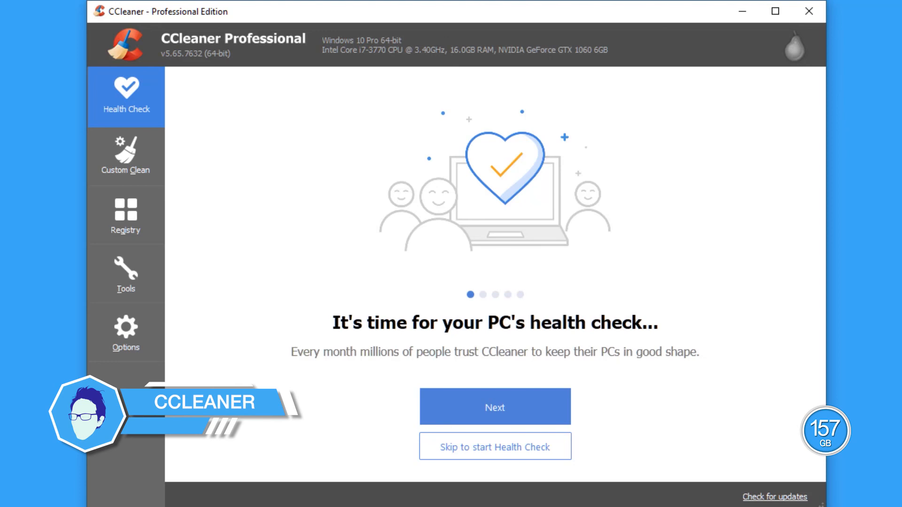
{"action": "left_click", "coordinate": [125, 157]}
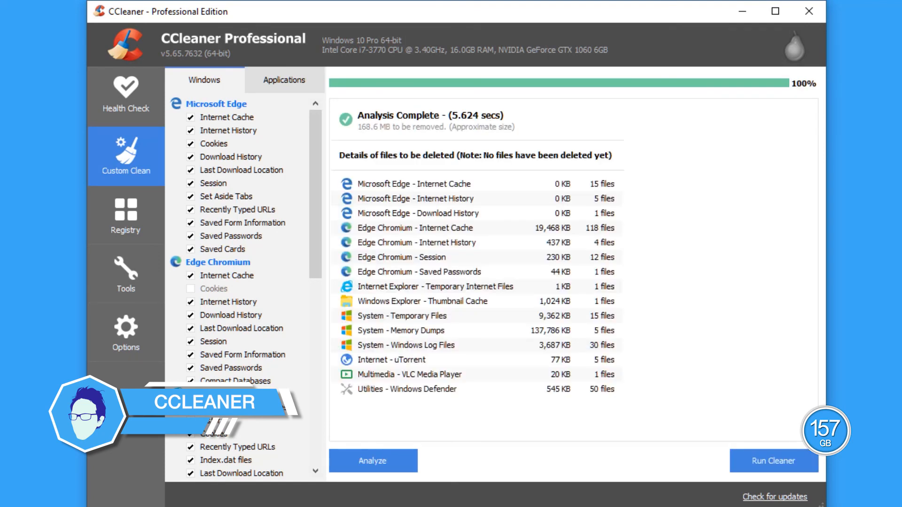
{"action": "left_click", "coordinate": [774, 461]}
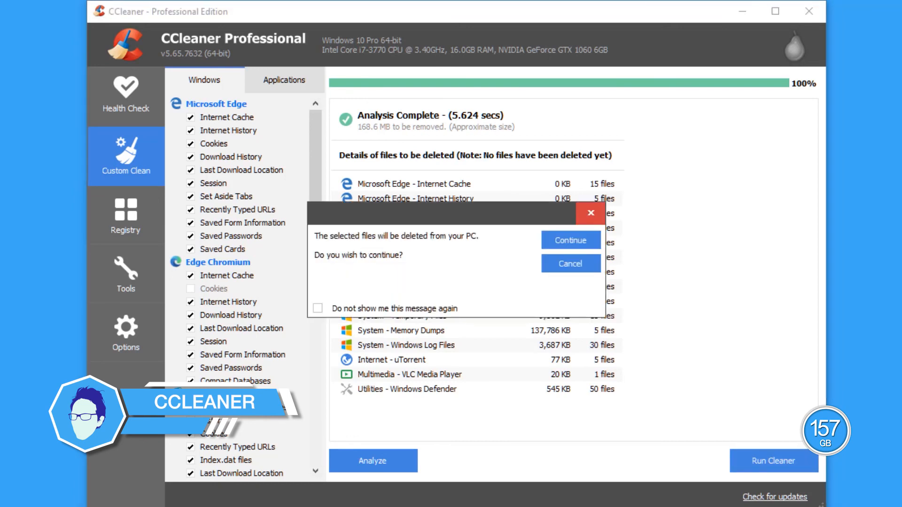
{"action": "left_click", "coordinate": [571, 240]}
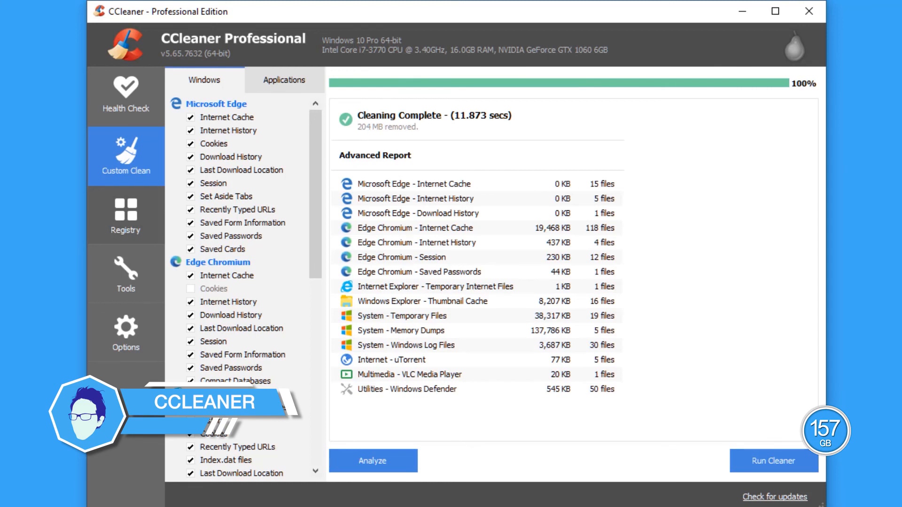
{"action": "left_click", "coordinate": [125, 216]}
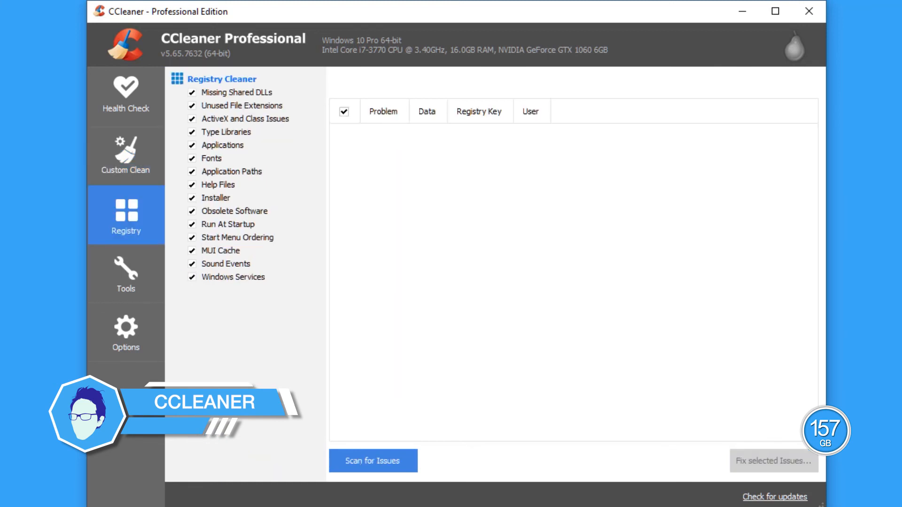
- Scan the registry and fix all 76 found issues at once
{"action": "left_click", "coordinate": [373, 460]}
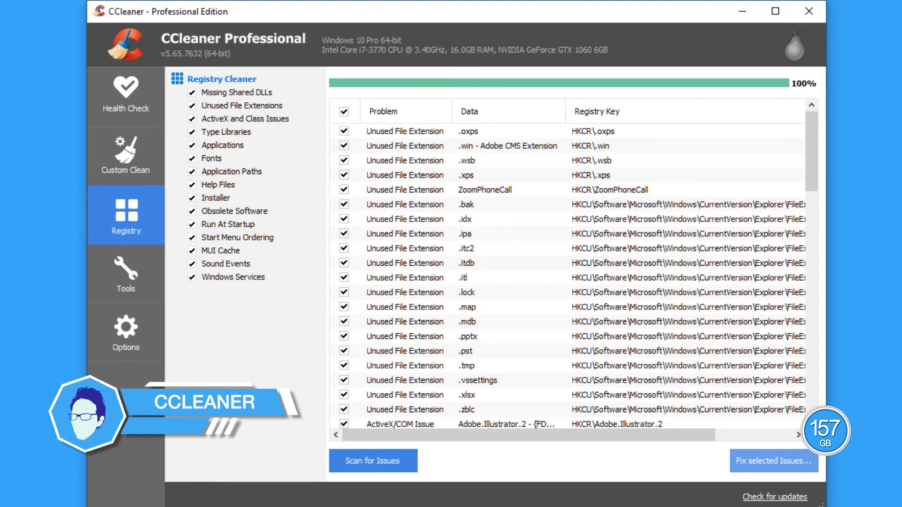
{"action": "left_click", "coordinate": [772, 460]}
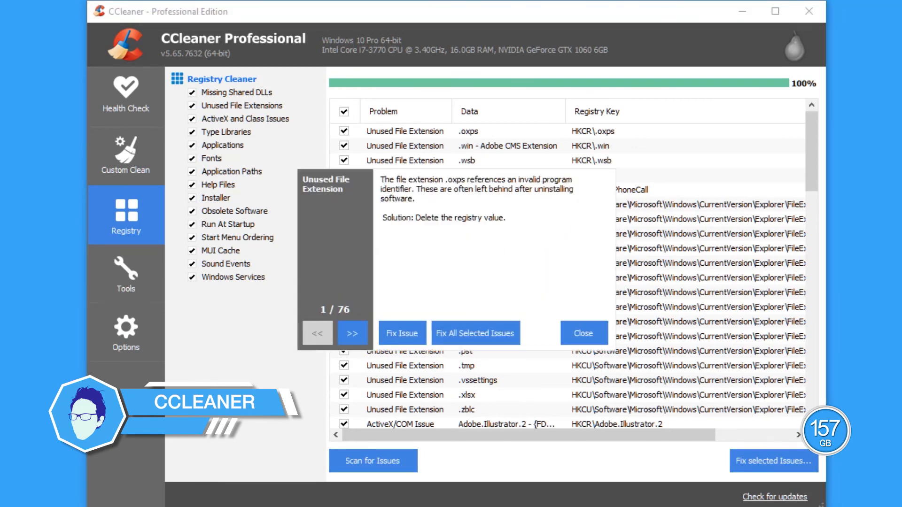
{"action": "left_click", "coordinate": [475, 332]}
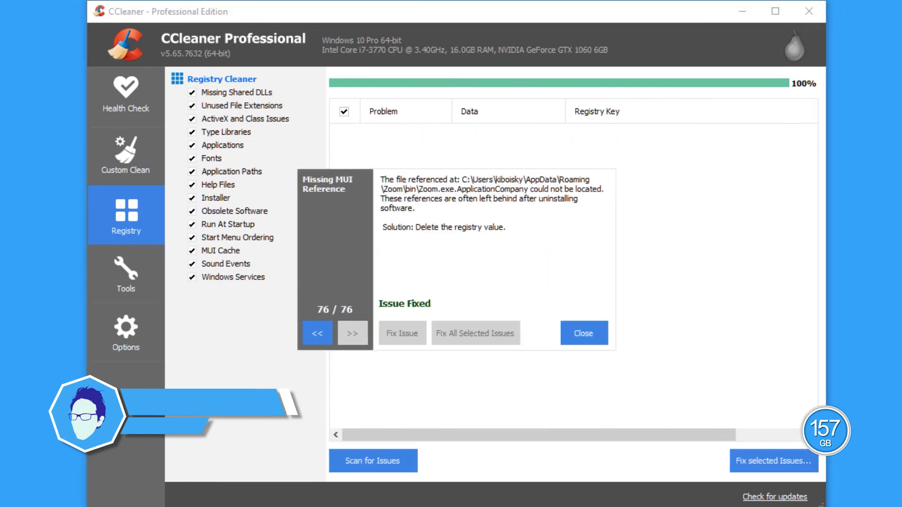
{"action": "left_click", "coordinate": [582, 333]}
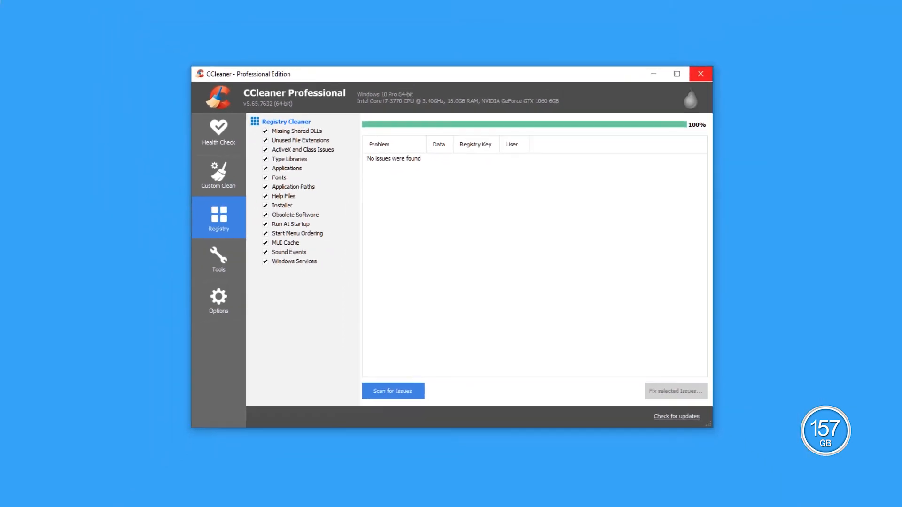